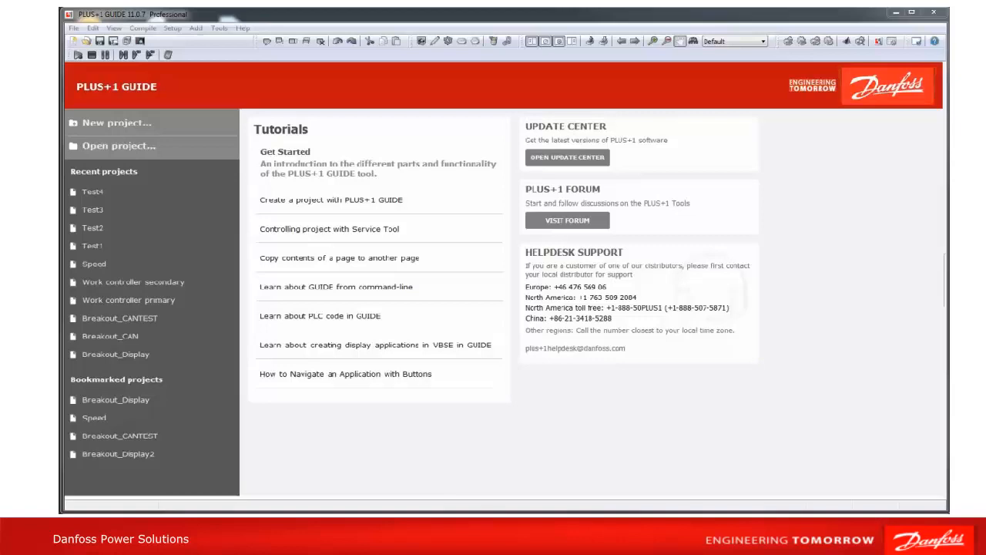
Step: Bring up the Options dialog from the Setup menu at the Project Open/Close page
left_click(171, 29)
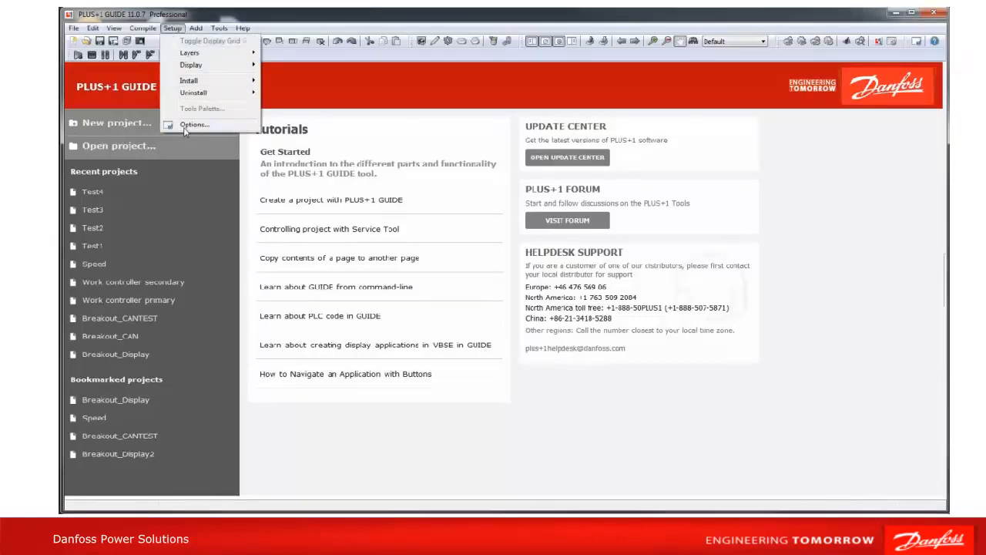
left_click(193, 125)
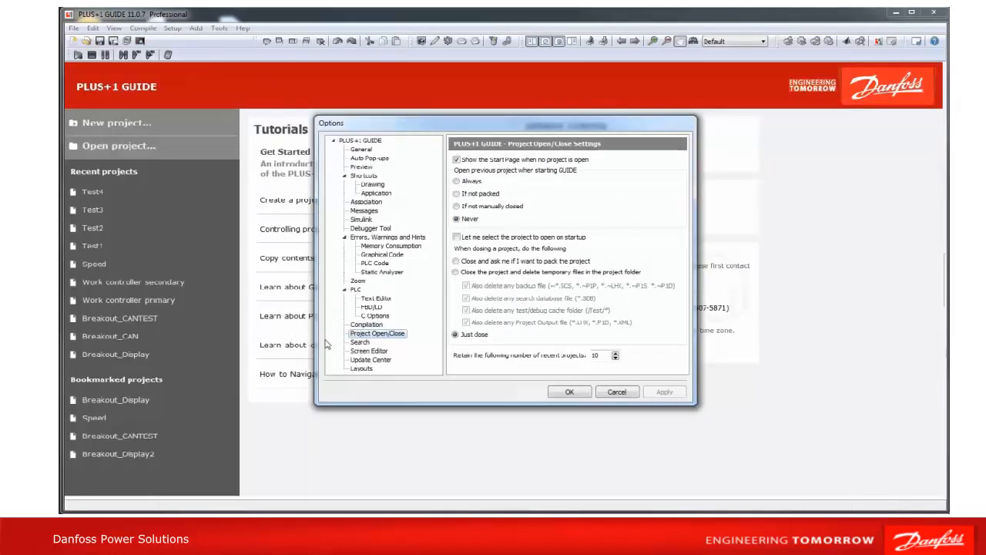
mouse_move(615, 188)
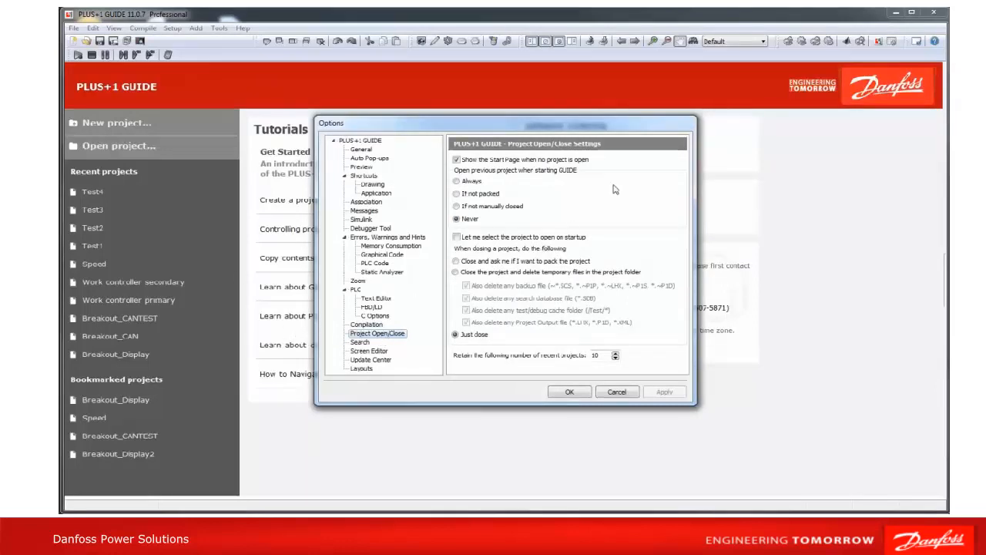
mouse_move(656, 159)
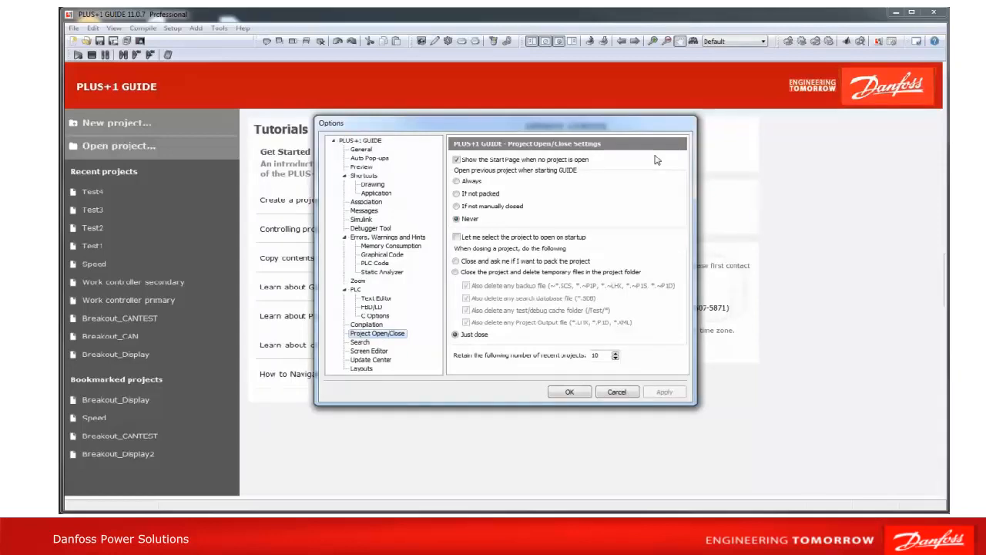
Step: Turn off 'Show the start page when no project is open', apply it, then re-enable it unapplied
left_click(456, 159)
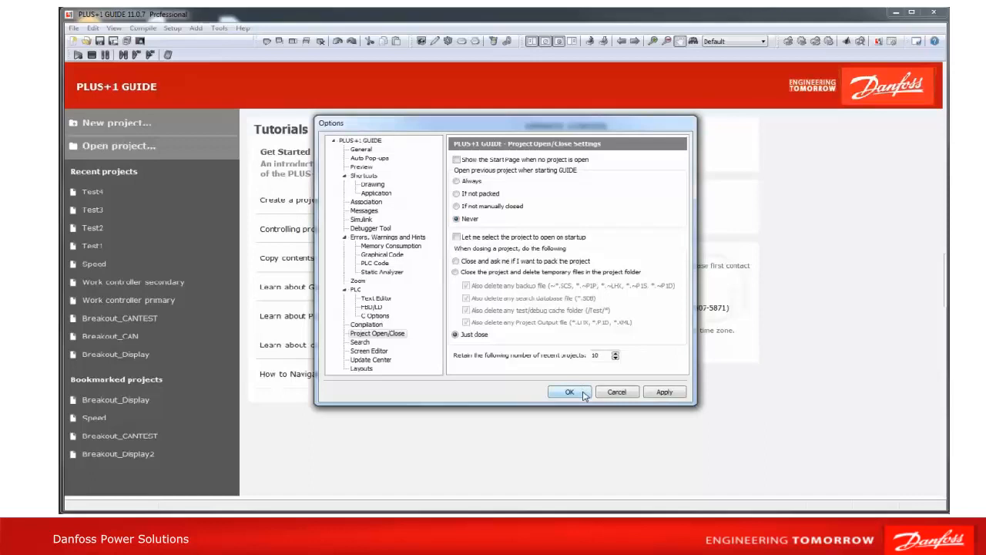
left_click(568, 391)
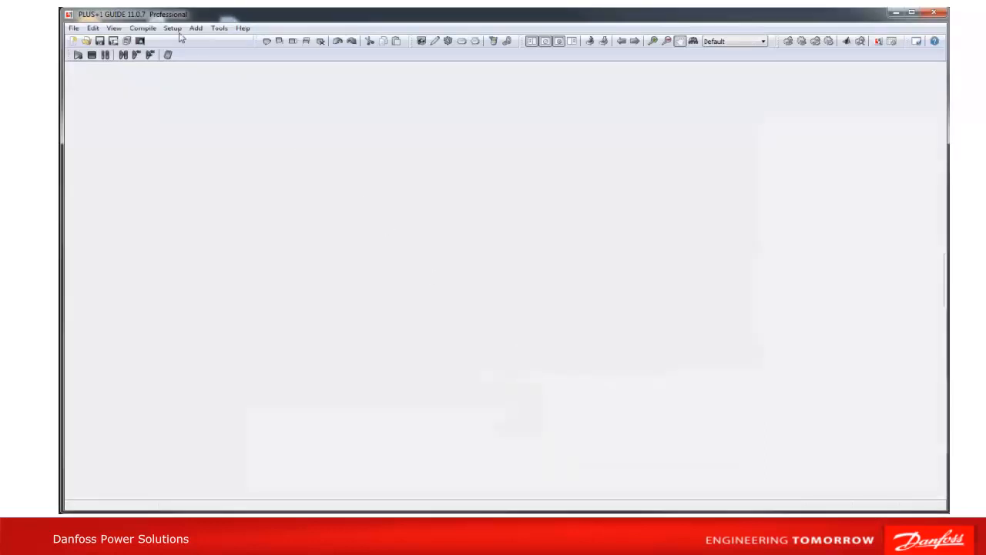
left_click(176, 29)
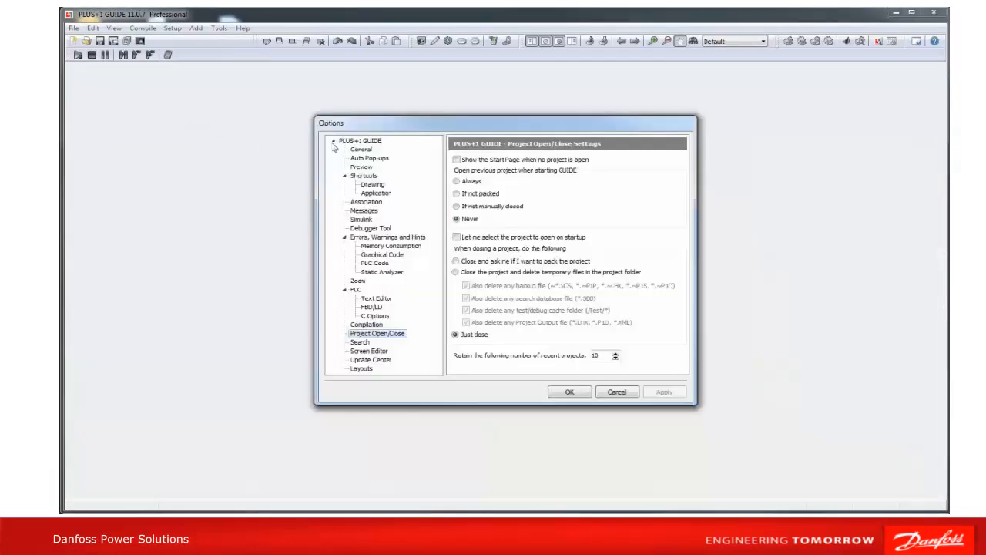
left_click(455, 159)
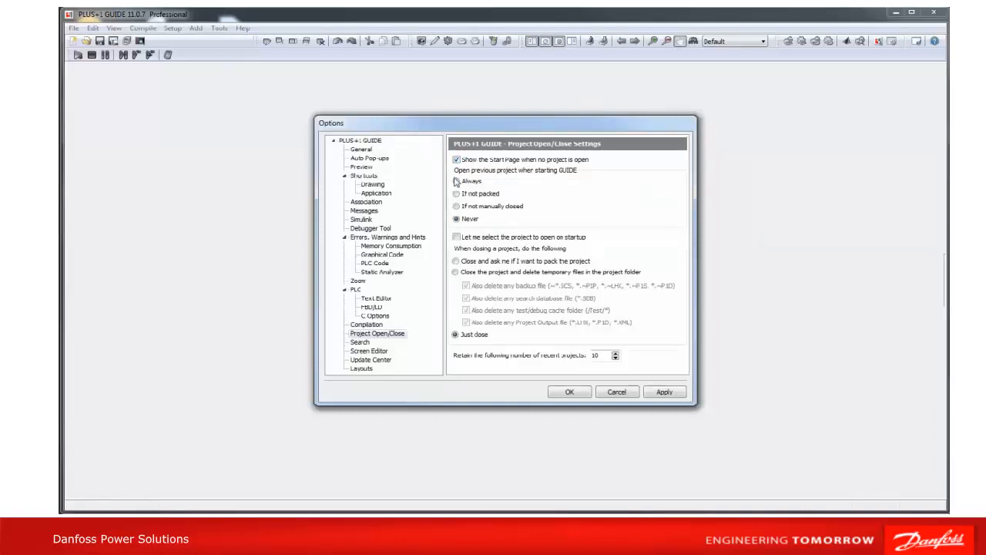
left_click(456, 180)
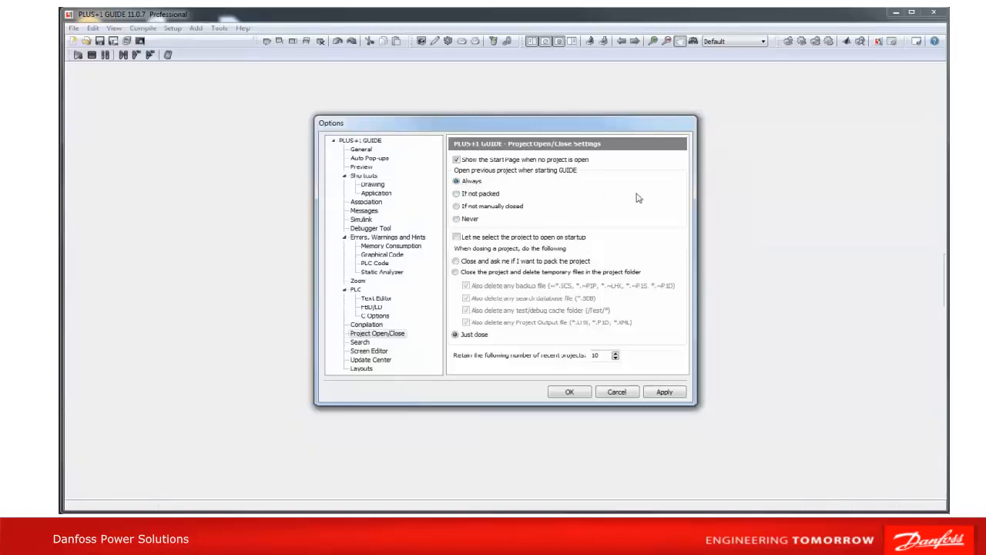
mouse_move(672, 197)
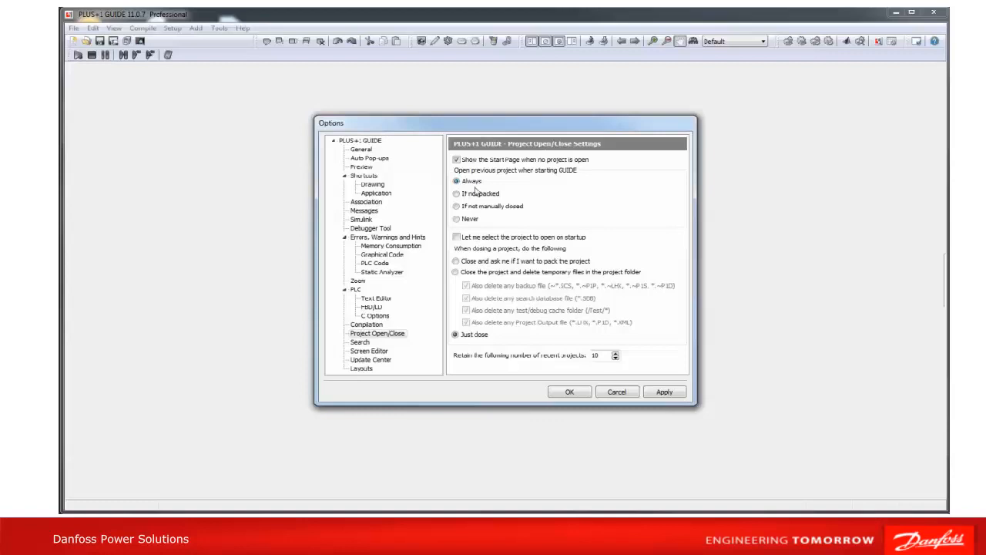
left_click(456, 194)
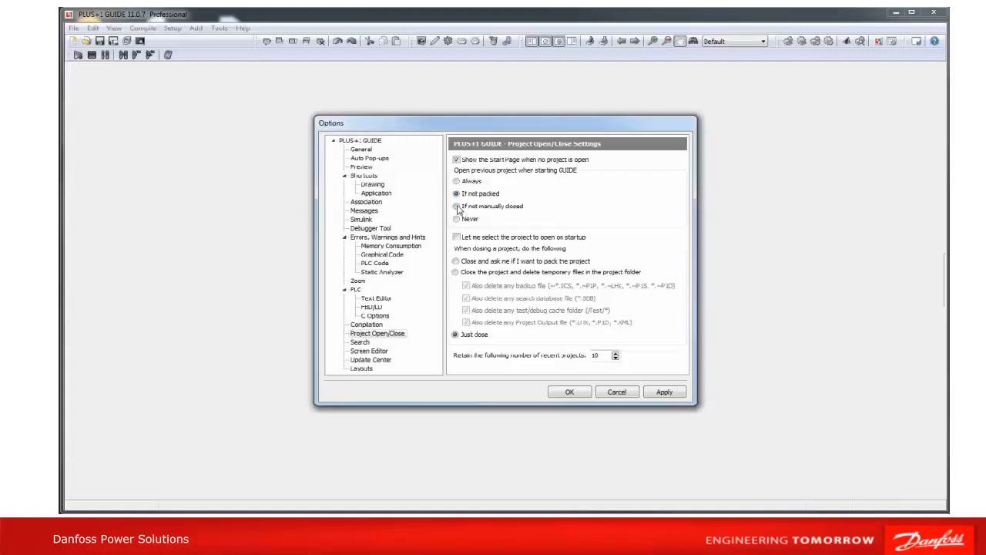
left_click(456, 206)
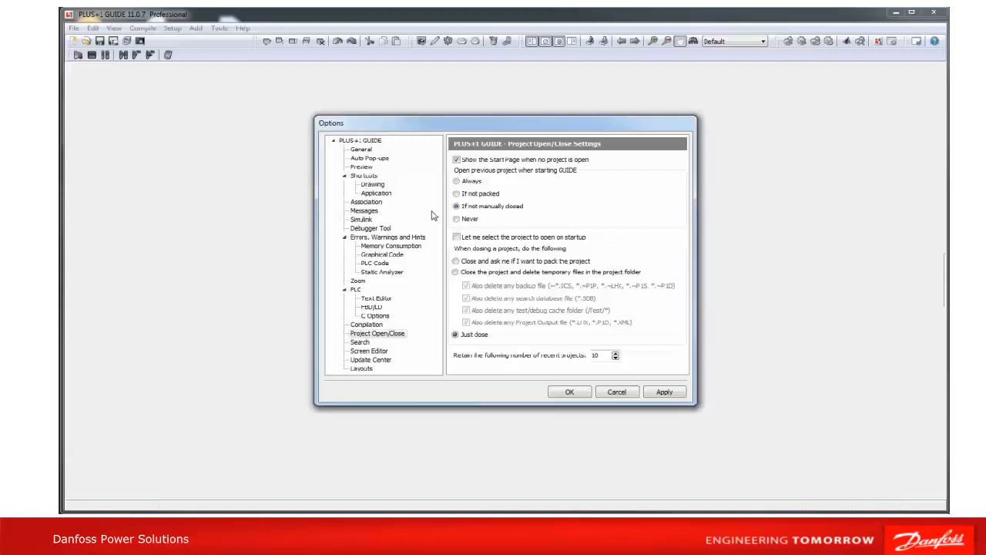
mouse_move(448, 219)
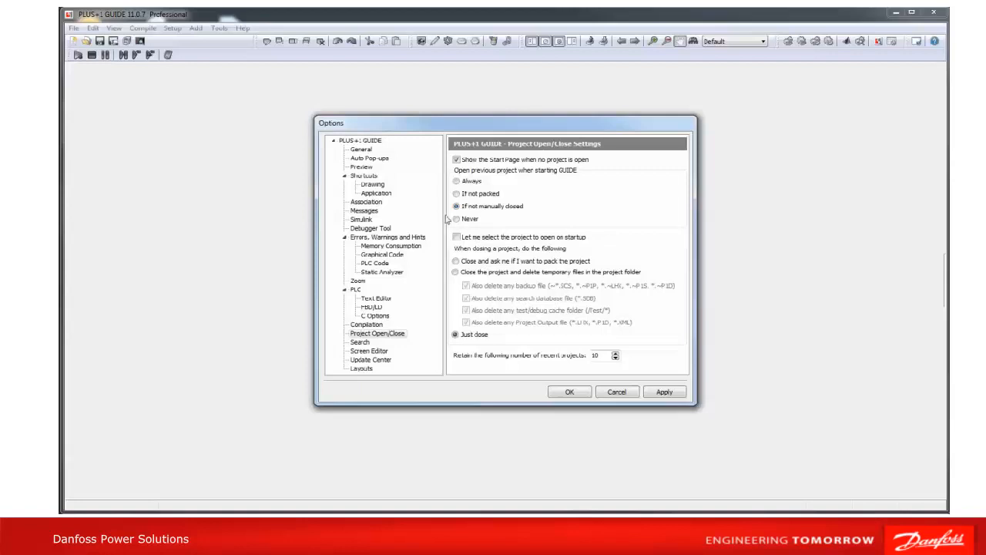
left_click(456, 219)
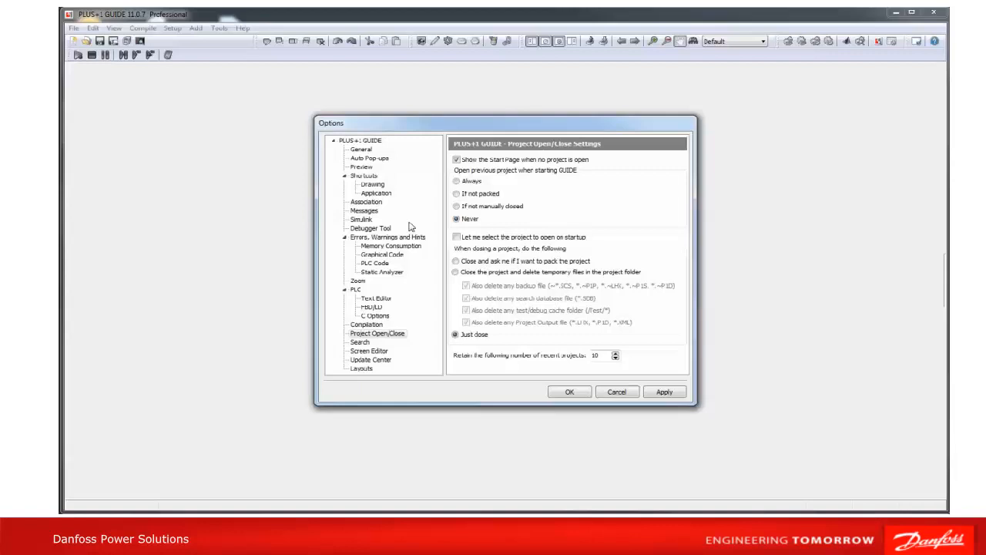
mouse_move(413, 225)
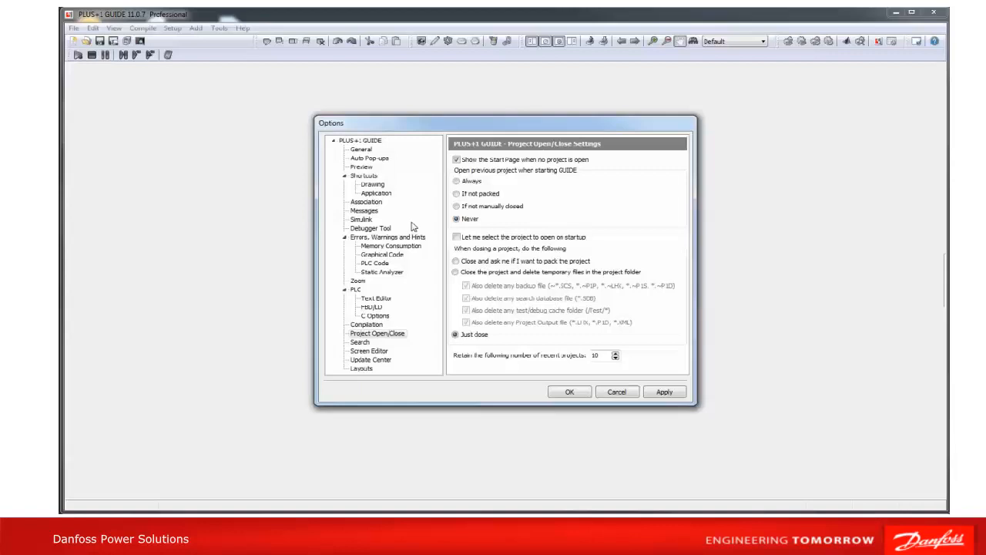
Step: Enable 'Let me select the project to open on startup' and cycle the reopen-previous-project radio options
left_click(453, 237)
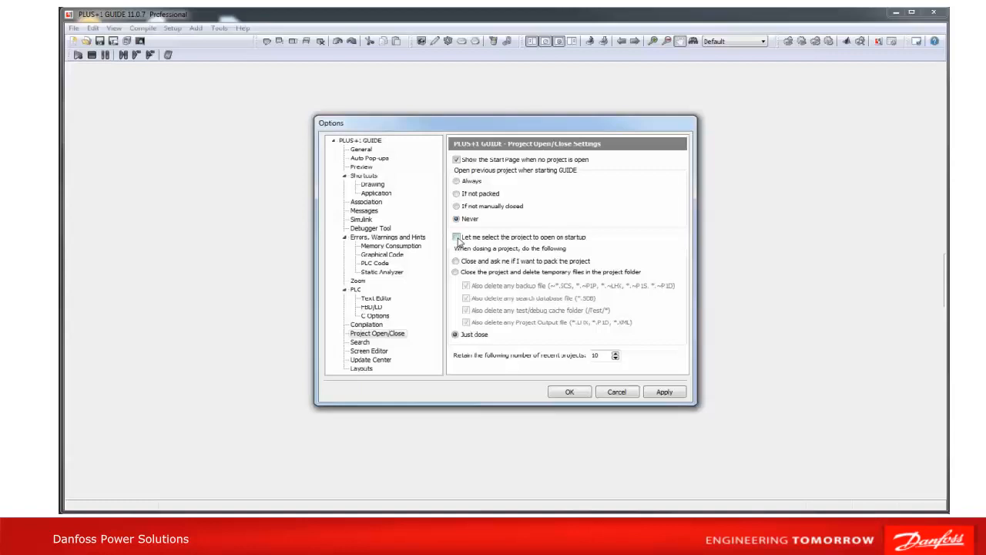
left_click(456, 238)
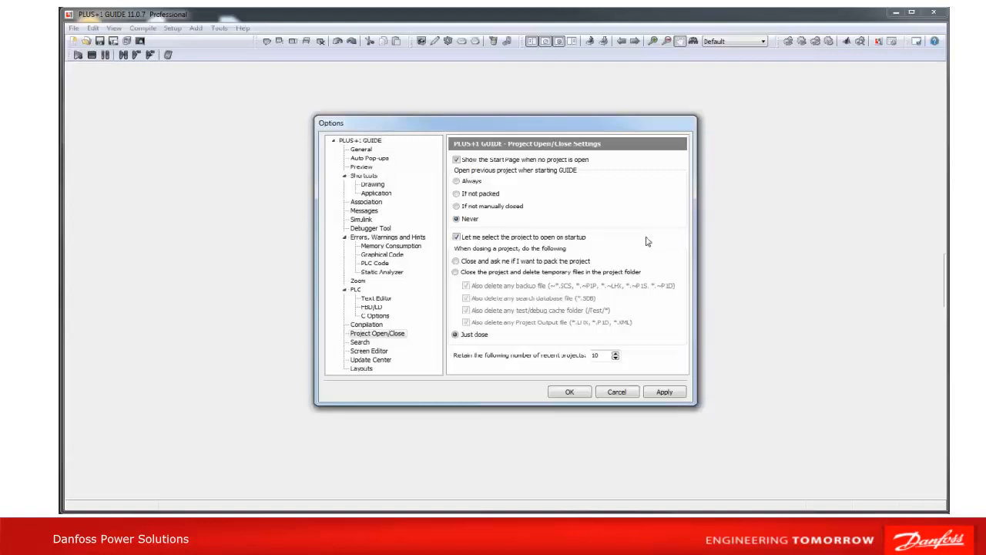
mouse_move(498, 207)
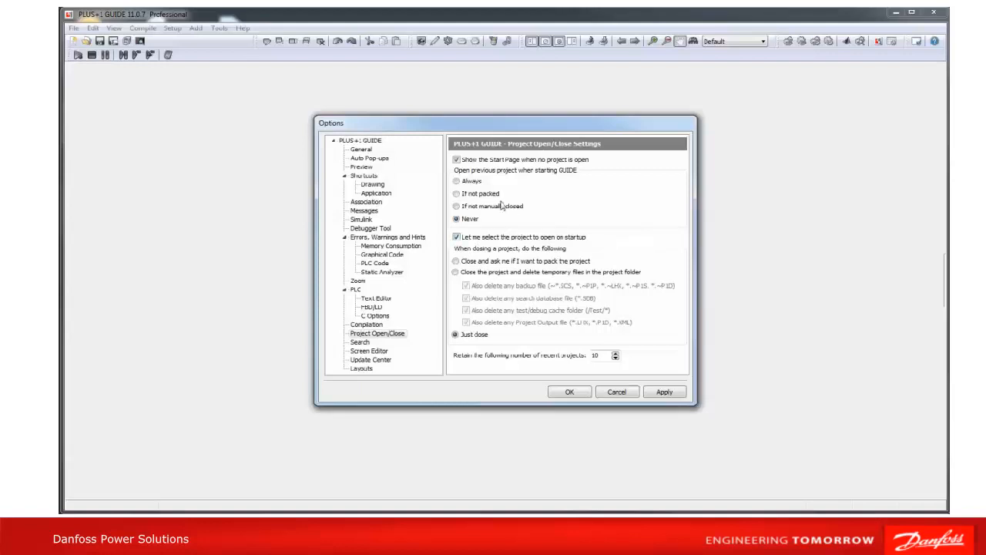
left_click(456, 180)
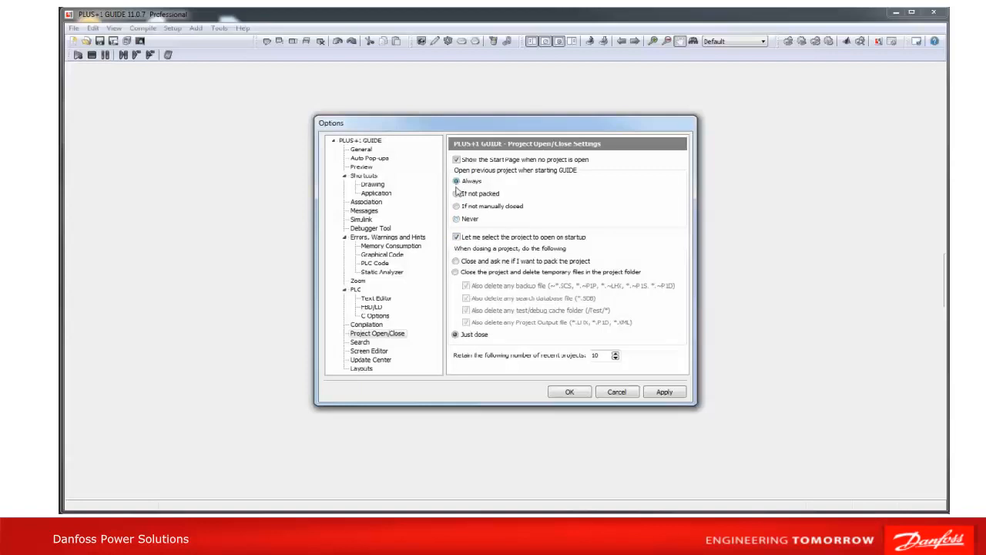
left_click(456, 206)
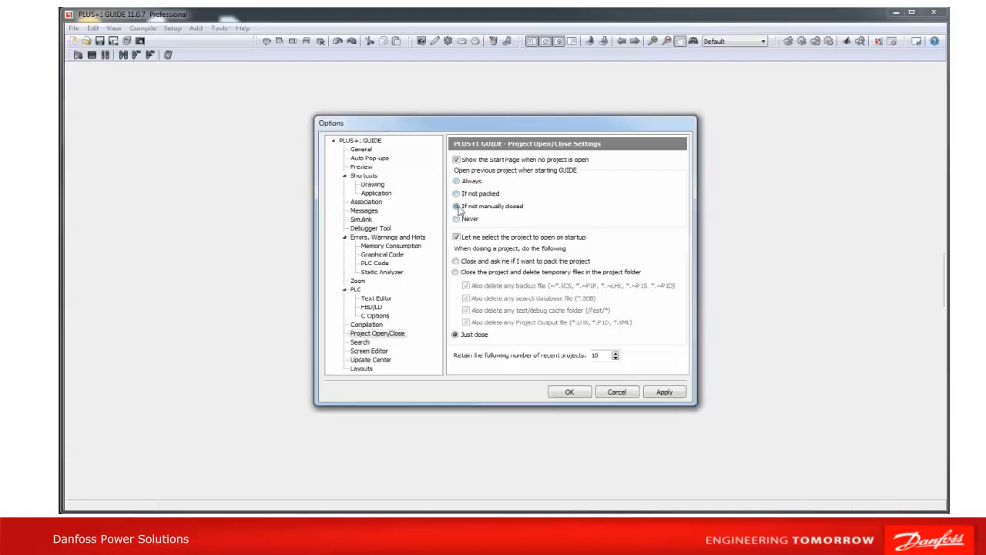
left_click(456, 219)
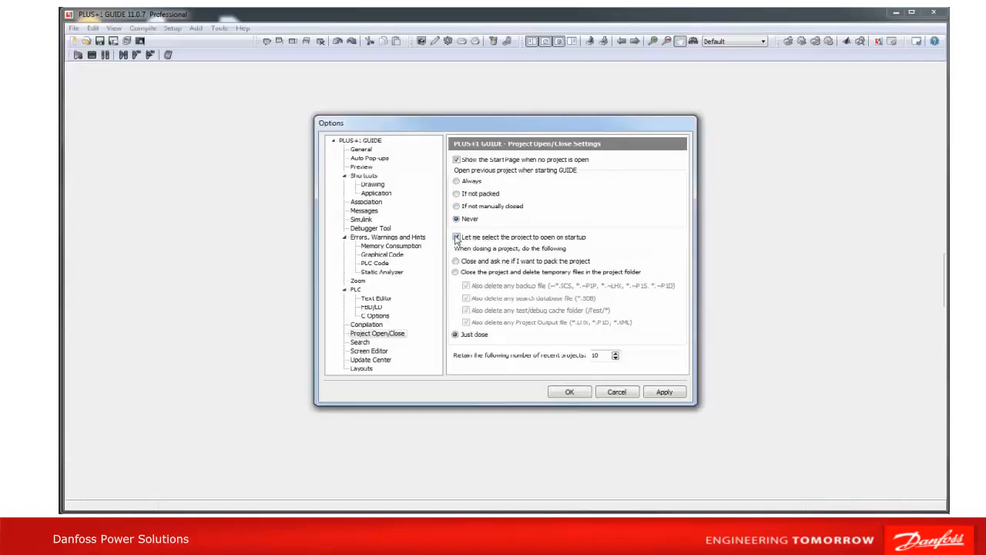
Step: Try 'Close the project and delete temporary files', clear its file-type boxes, then choose 'Just close'
left_click(456, 260)
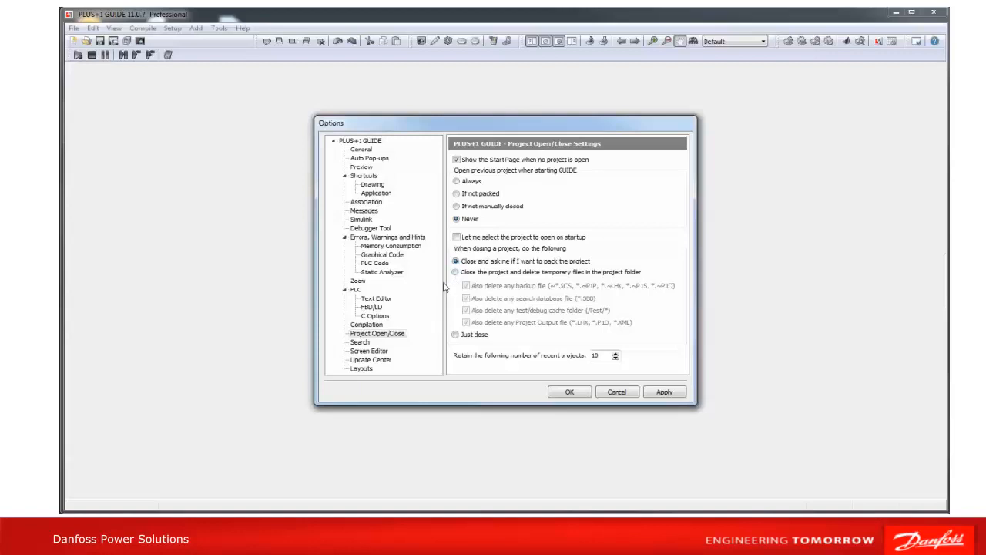
left_click(456, 271)
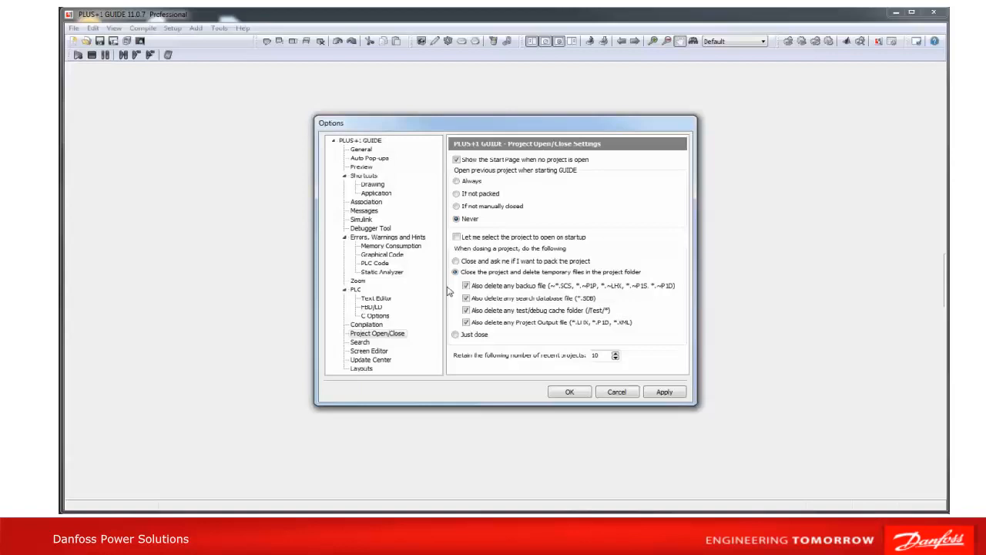
left_click(465, 310)
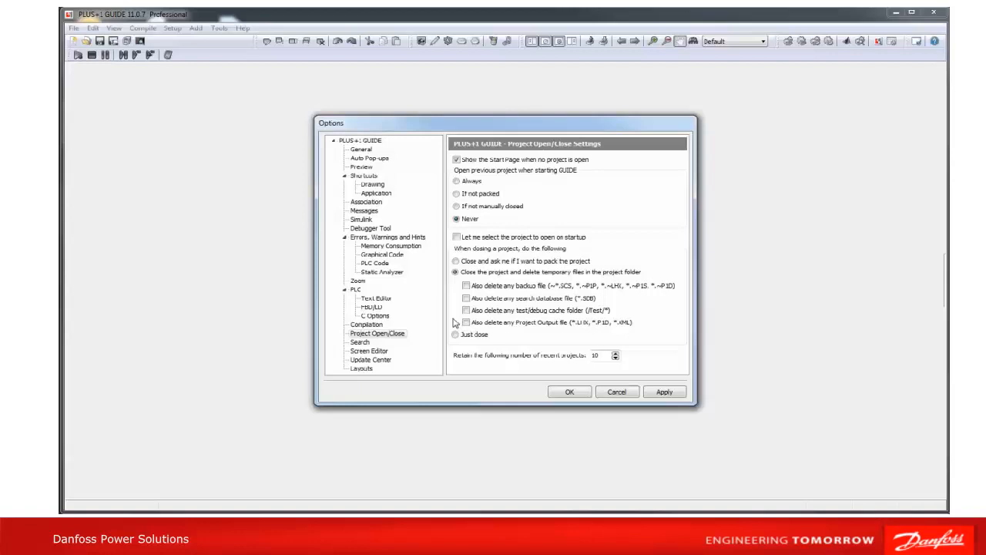
left_click(457, 335)
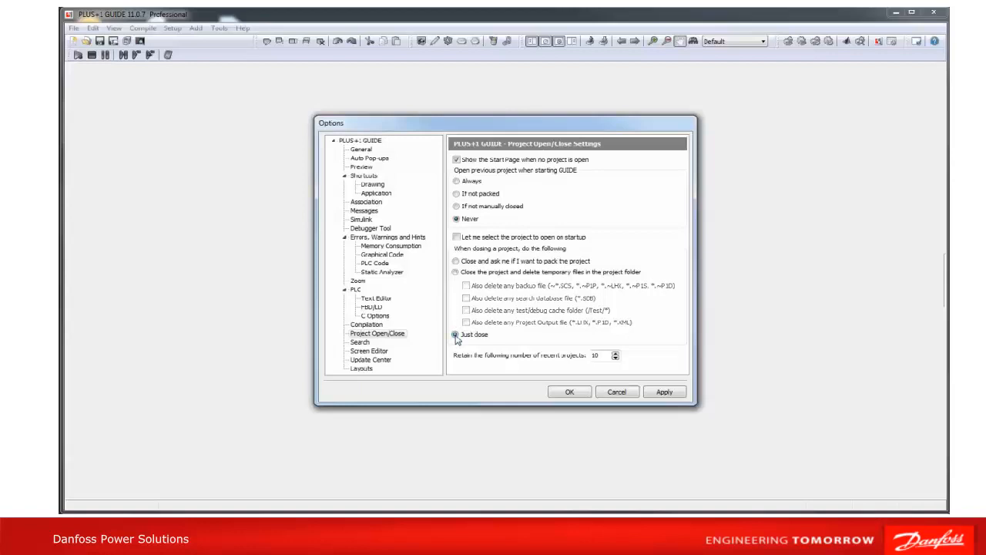
mouse_move(501, 342)
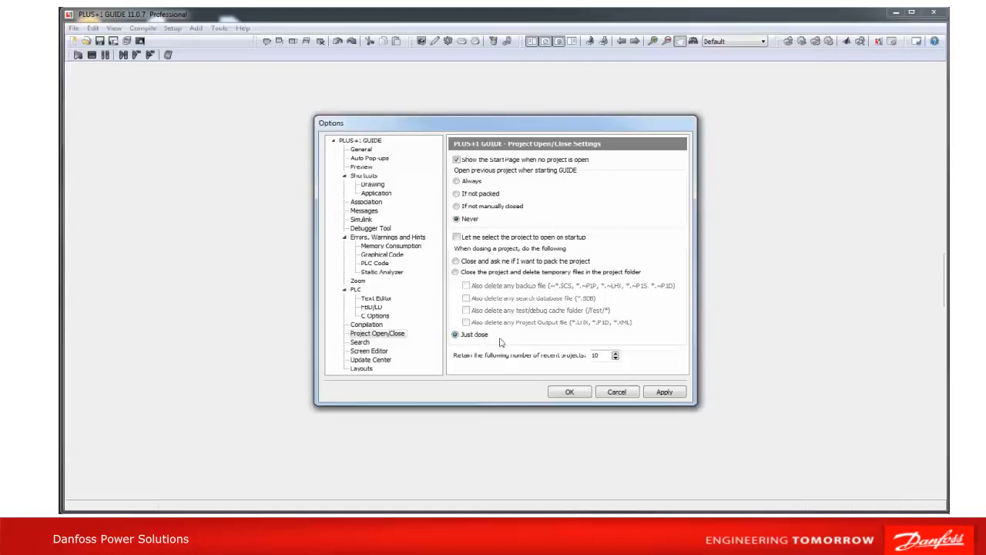
mouse_move(502, 367)
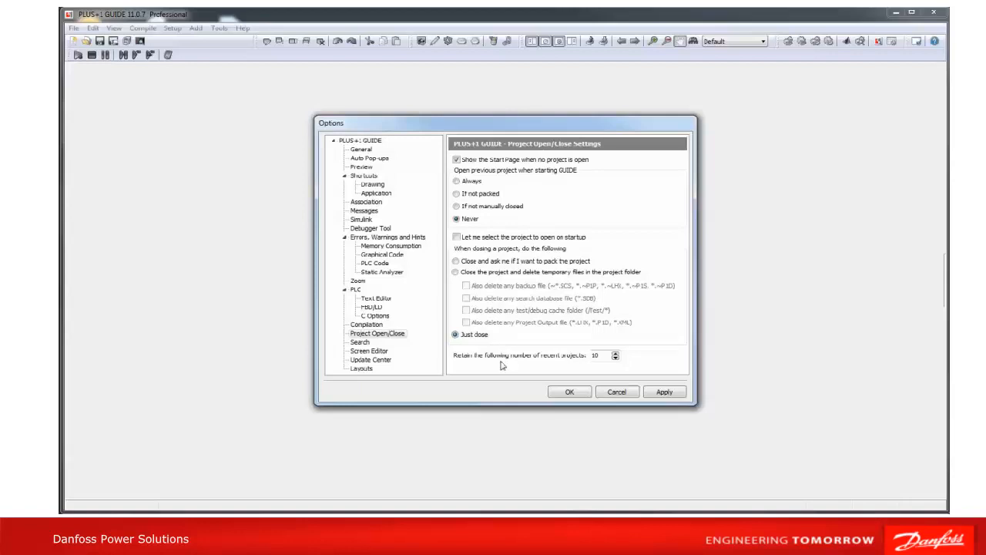
mouse_move(650, 342)
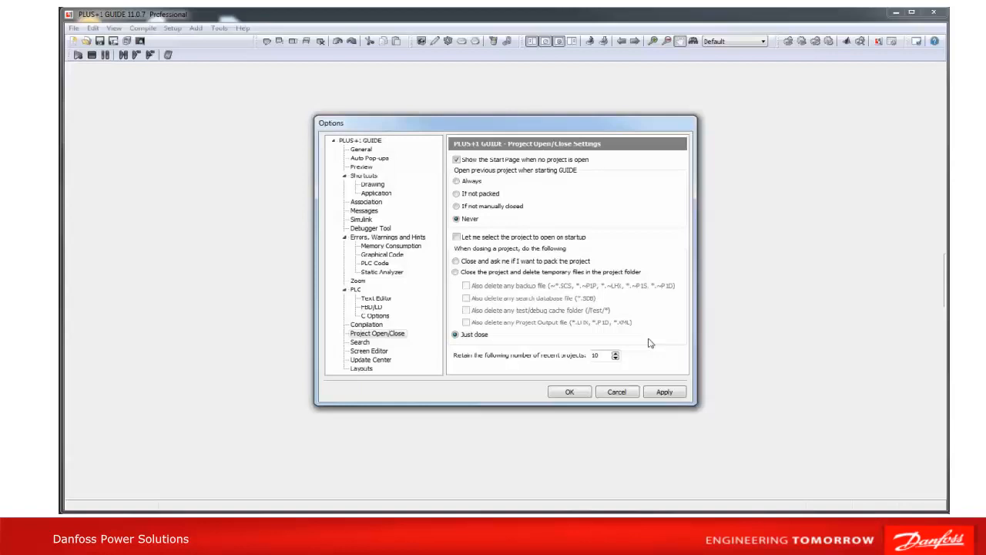
mouse_move(625, 351)
type("5")
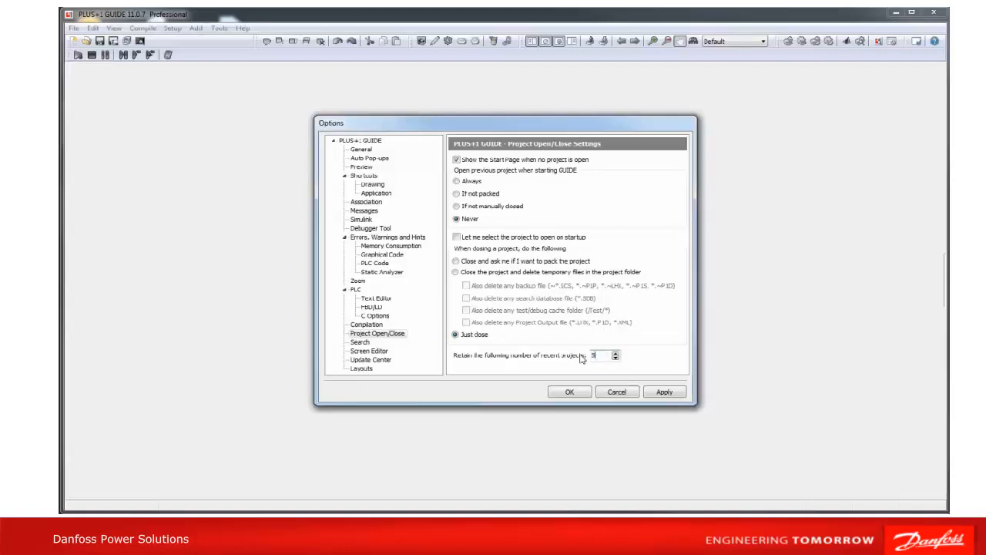
Step: Set remembered recent projects to 10, apply the options, and show the library panel
left_click(613, 352)
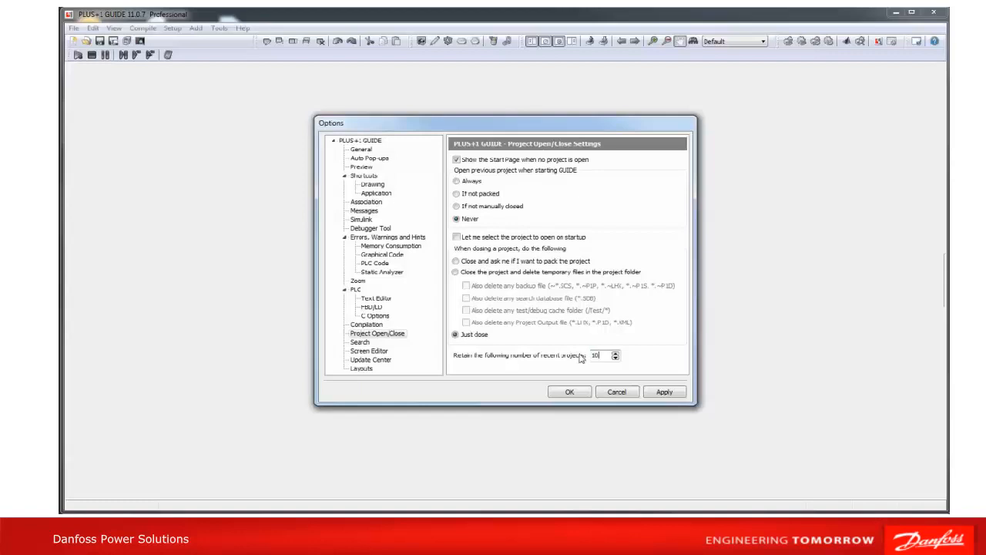
mouse_move(666, 357)
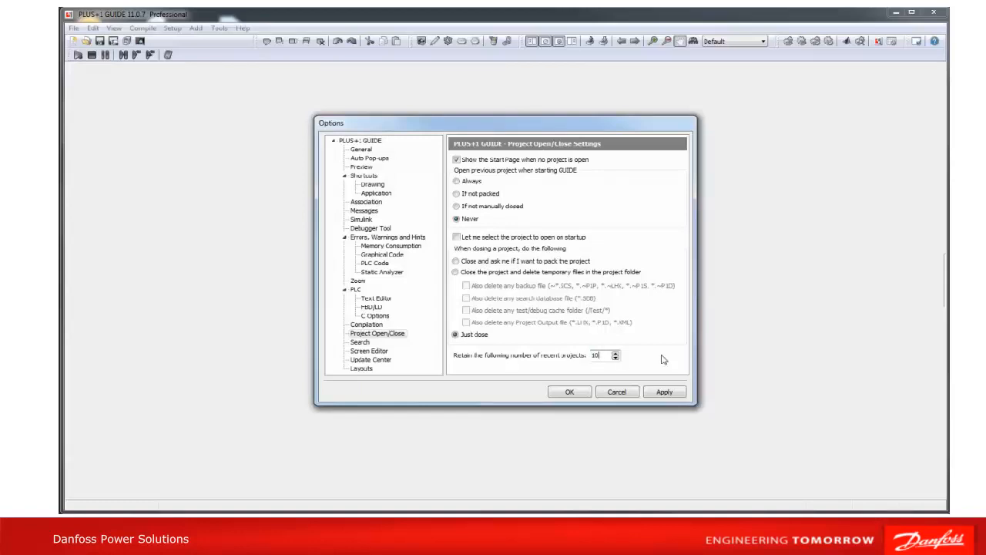
left_click(570, 392)
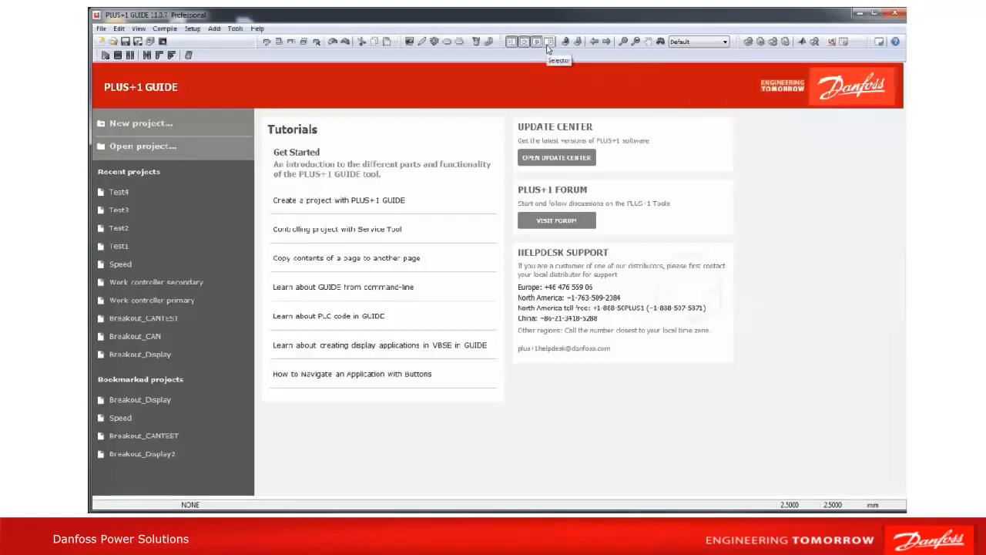
left_click(545, 41)
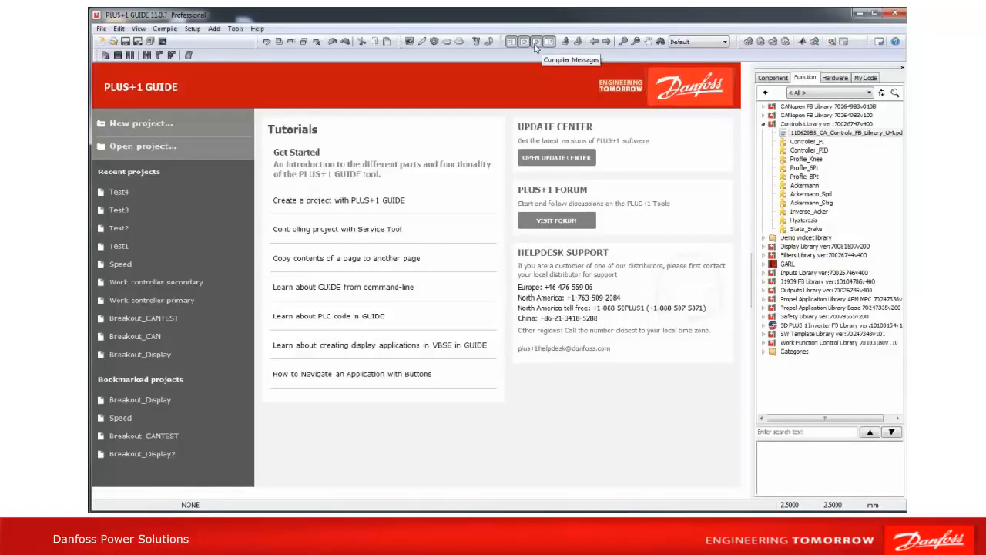
mouse_move(526, 40)
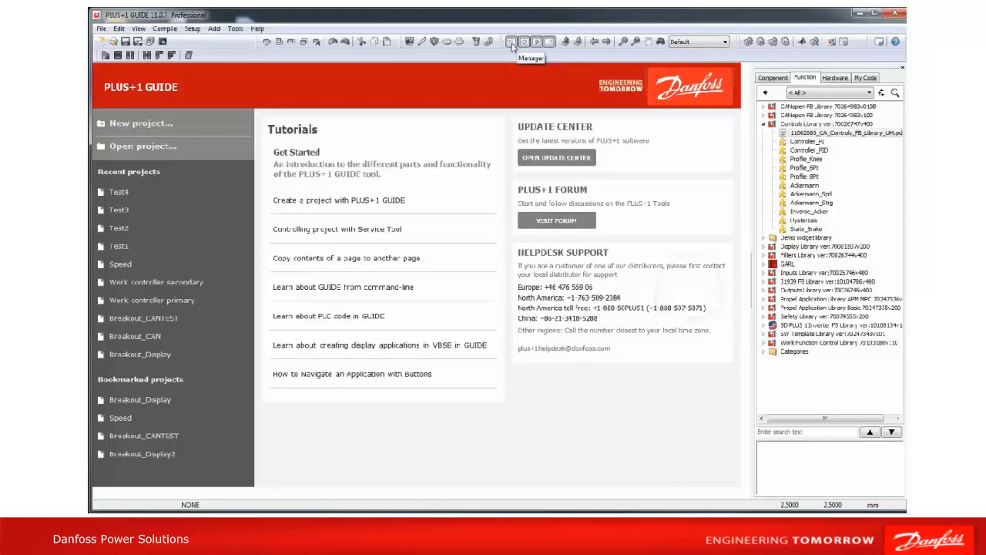
mouse_move(471, 74)
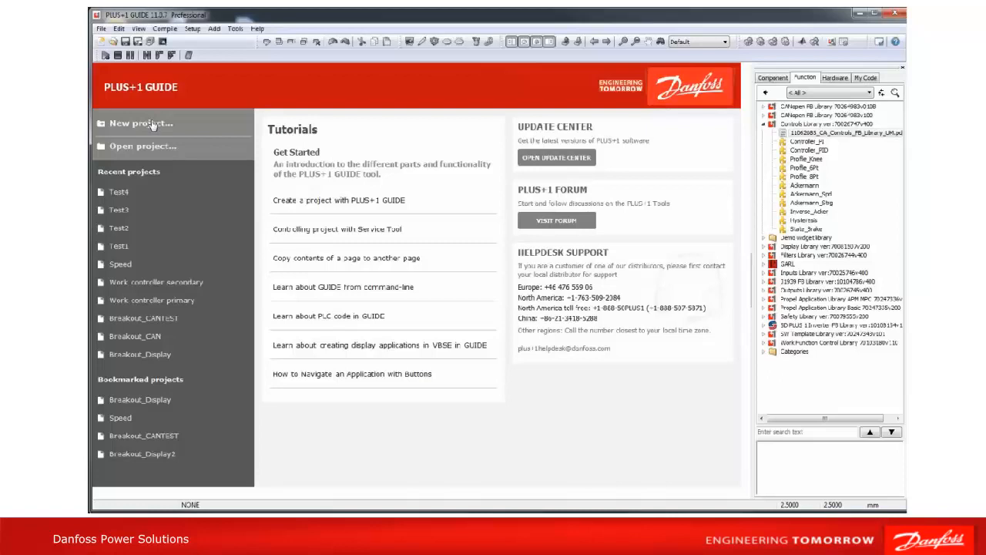
left_click(142, 123)
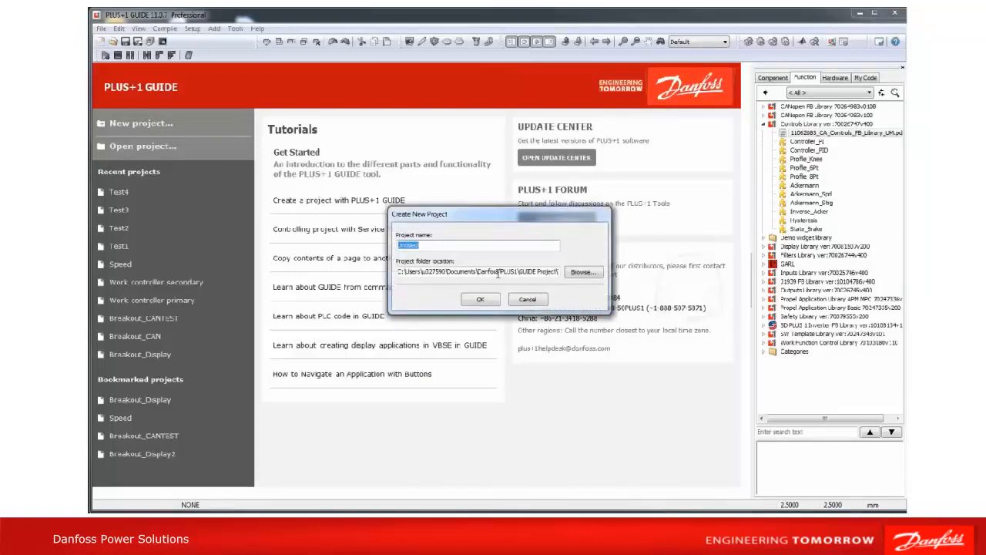
left_click(527, 299)
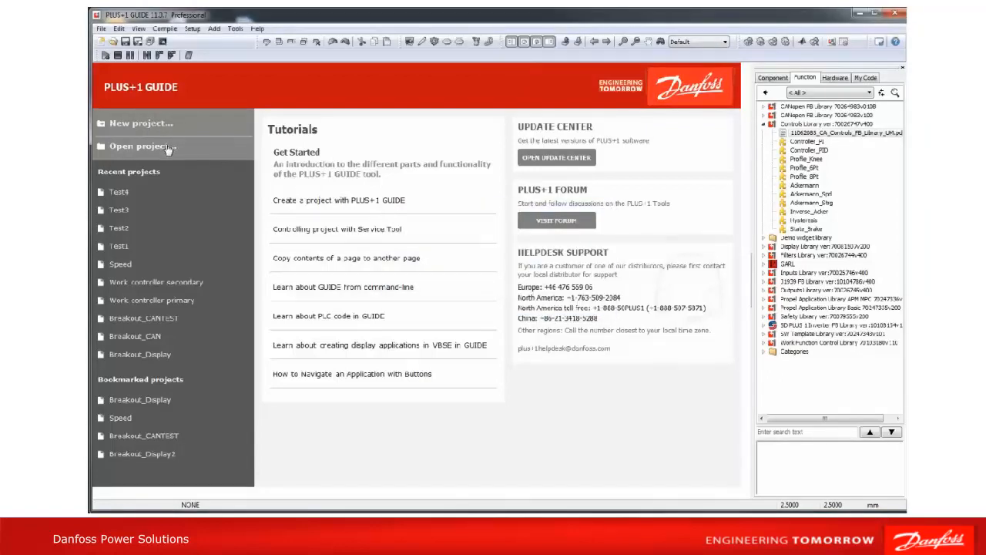
left_click(142, 144)
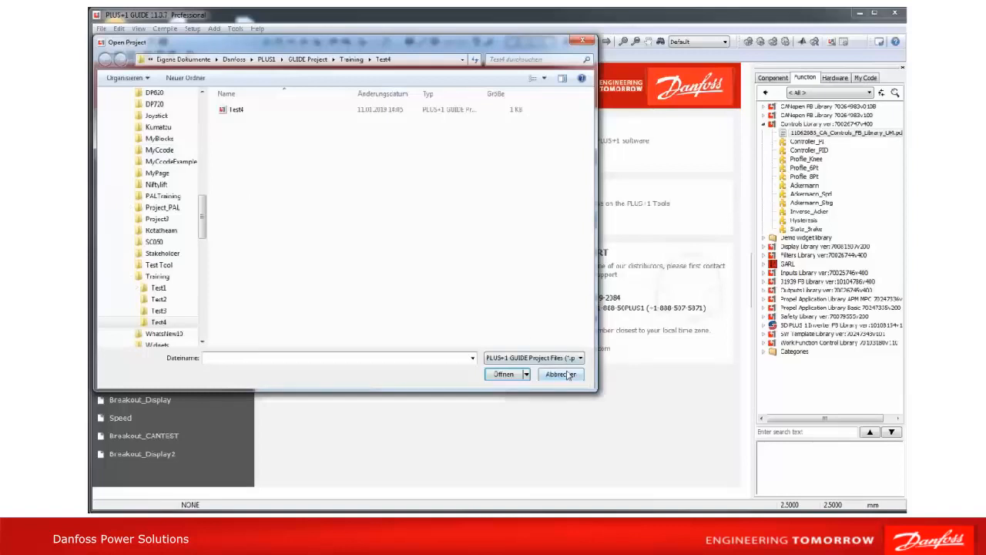
left_click(561, 375)
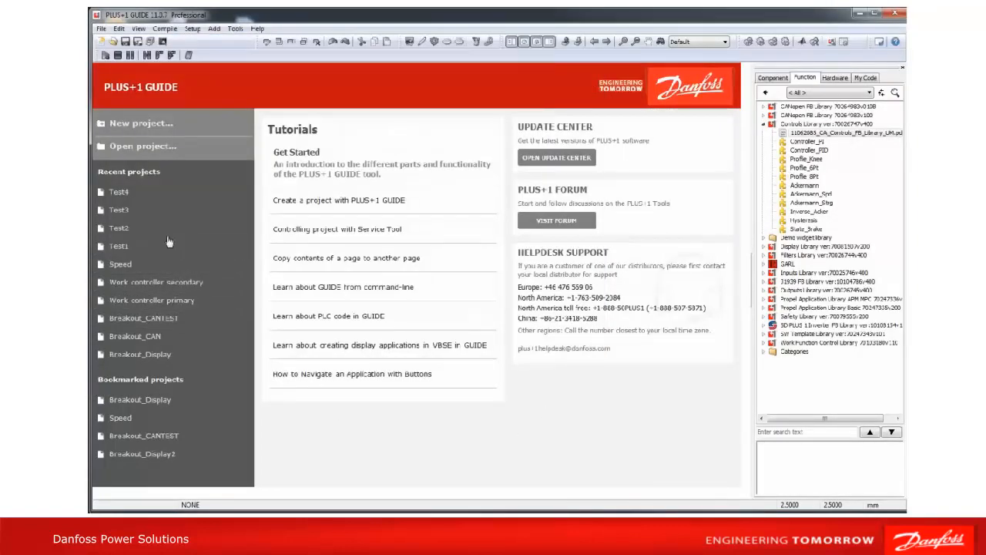
mouse_move(111, 284)
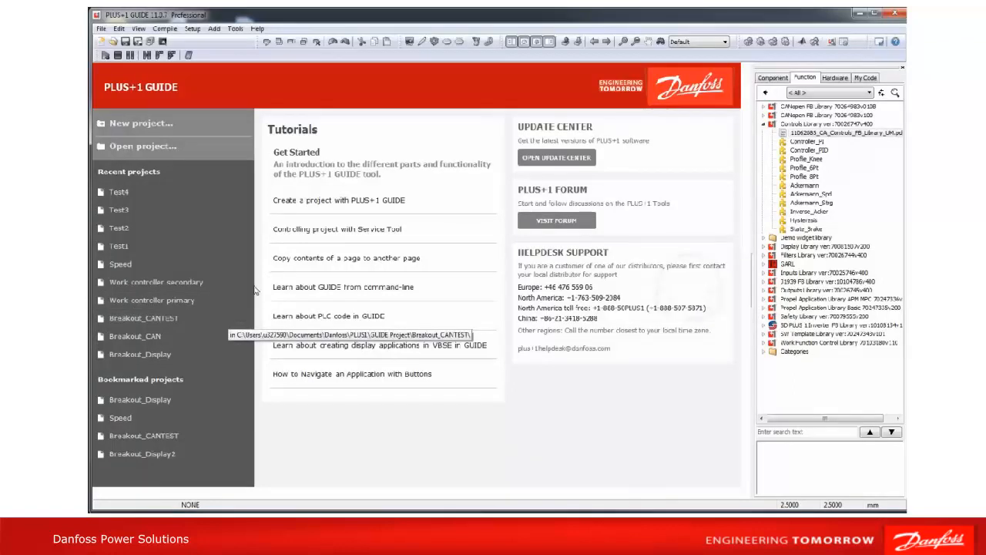
left_click(194, 29)
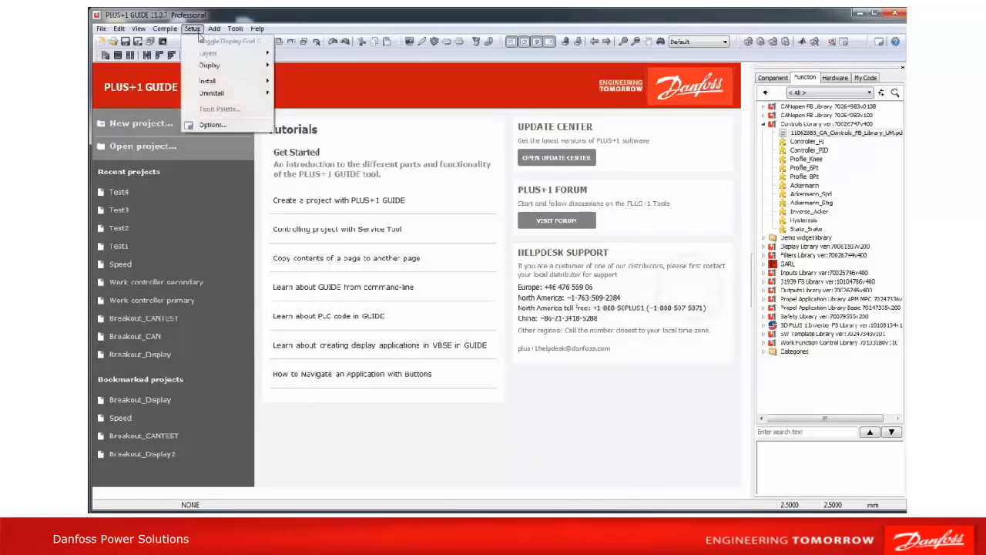
left_click(211, 123)
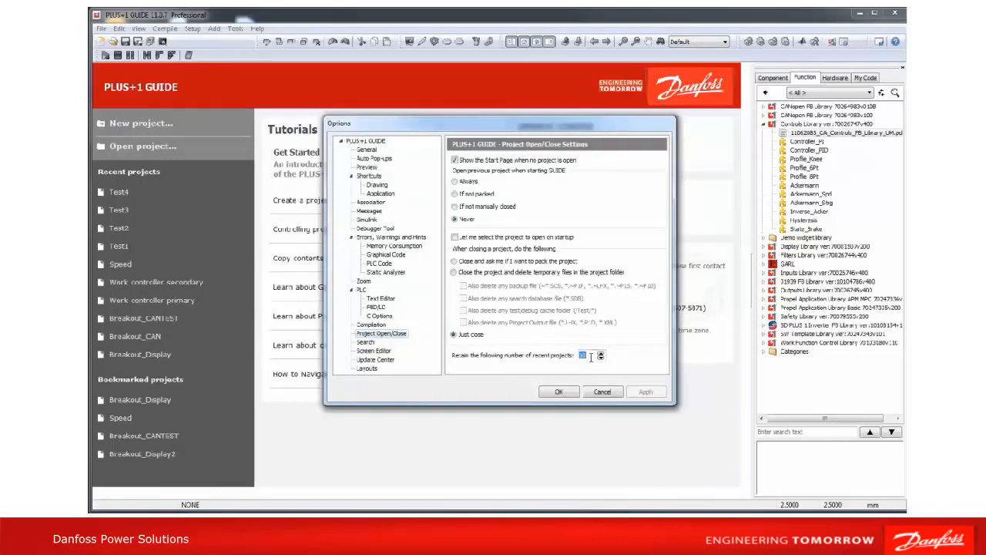
left_click(604, 391)
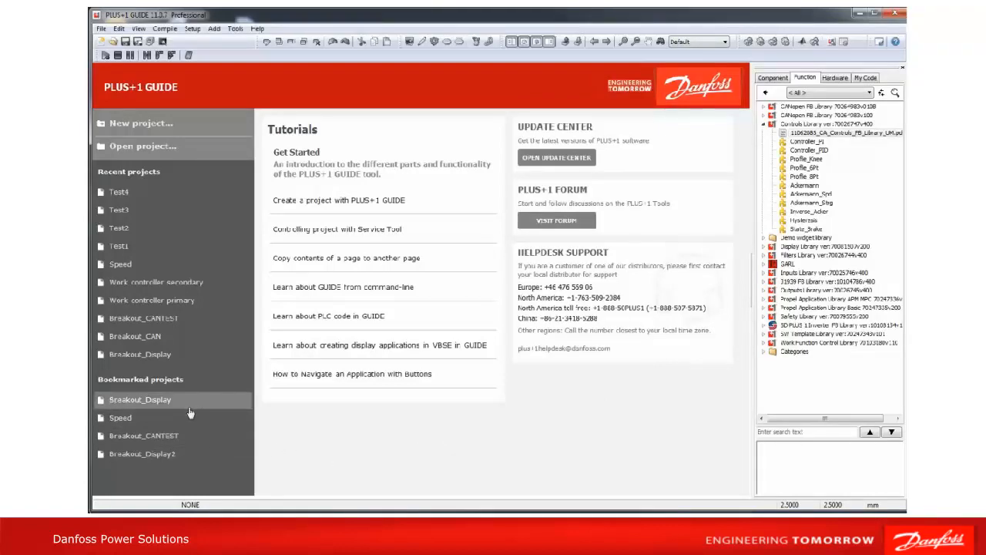
mouse_move(143, 436)
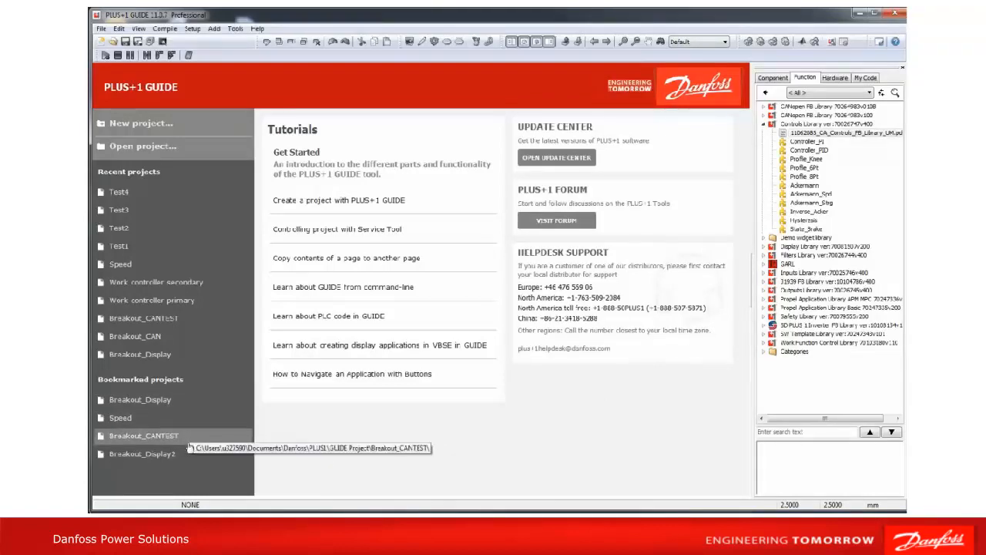
mouse_move(121, 209)
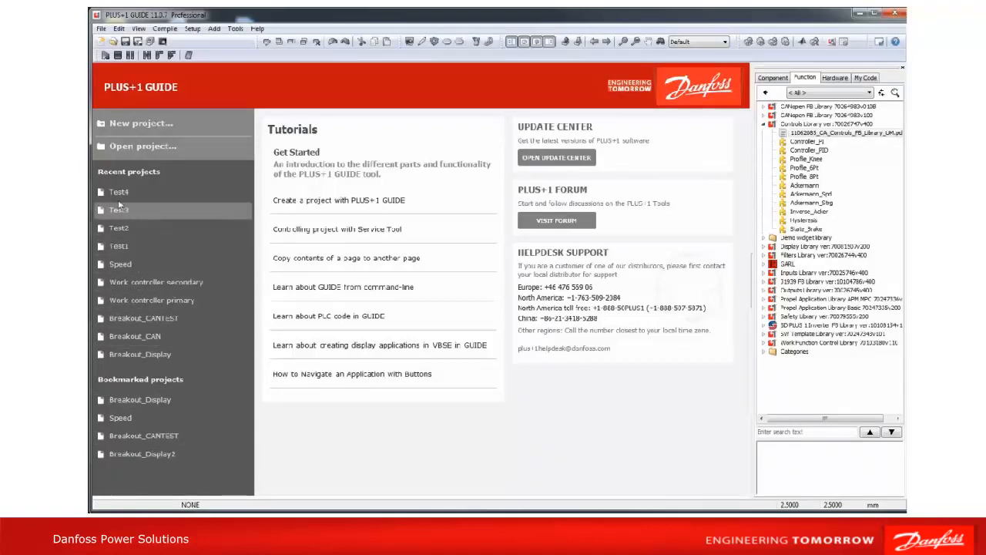
Step: Open the recent Test4 project, then close it from the File menu back to the start page
double_click(123, 191)
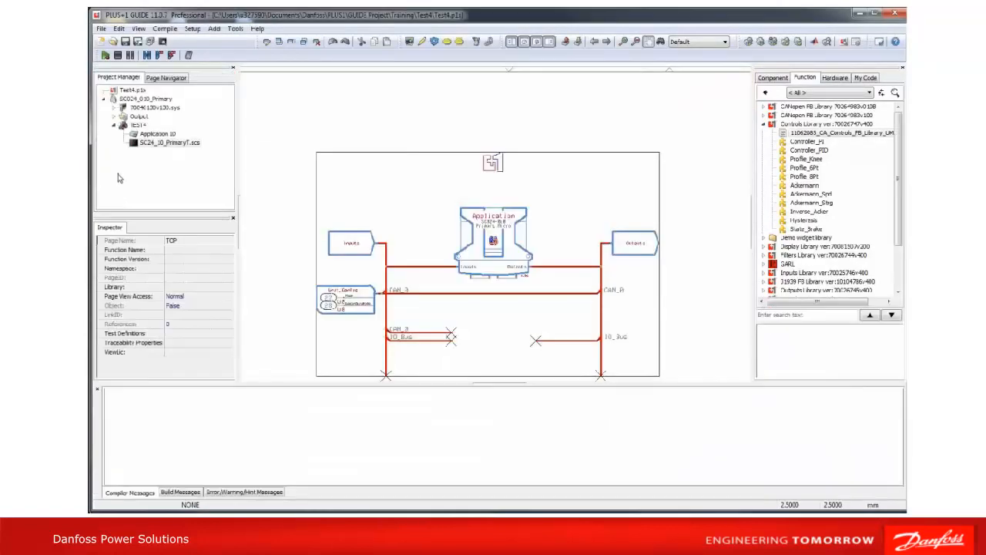
left_click(102, 27)
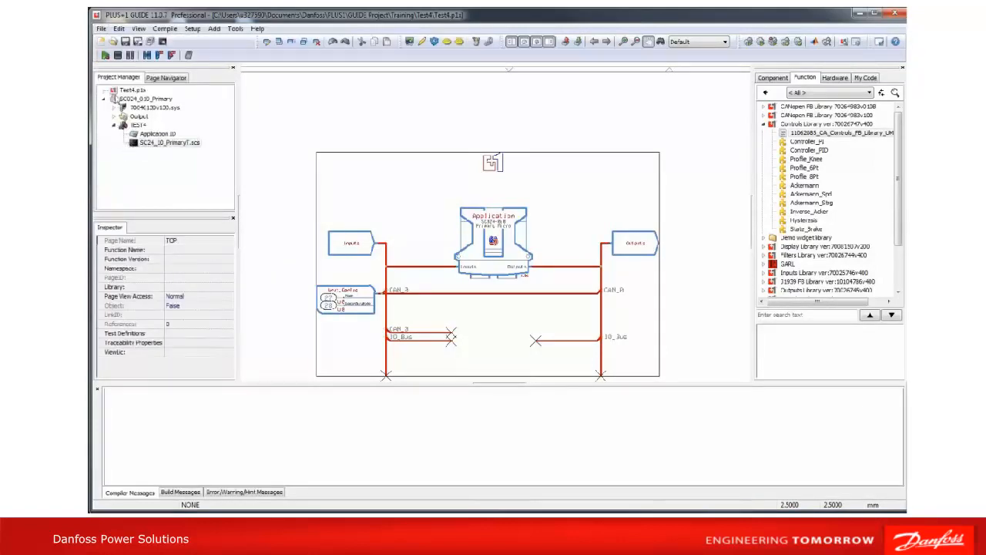
left_click(102, 28)
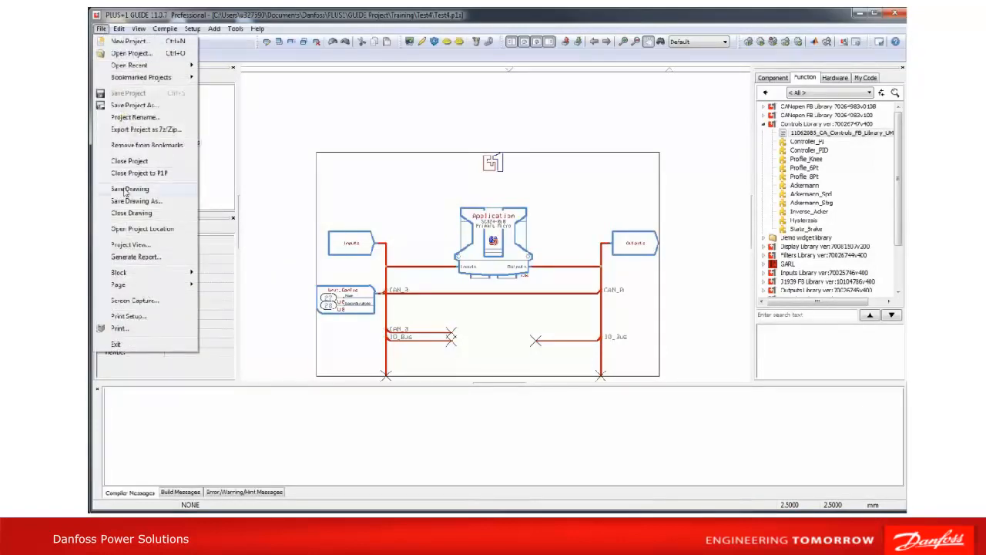
left_click(131, 213)
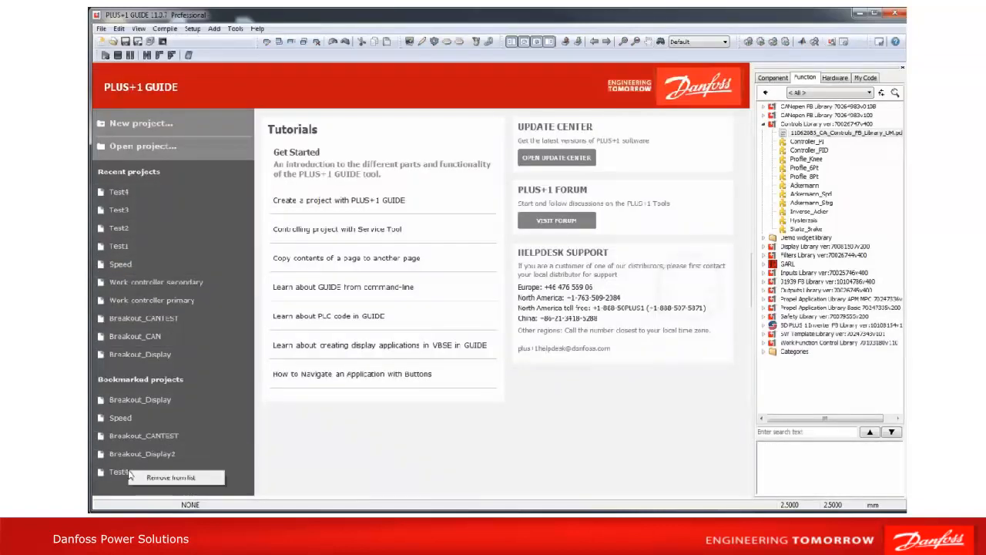
Step: Remove Test4 from the bookmarked projects via 'Remove from list'
left_click(179, 476)
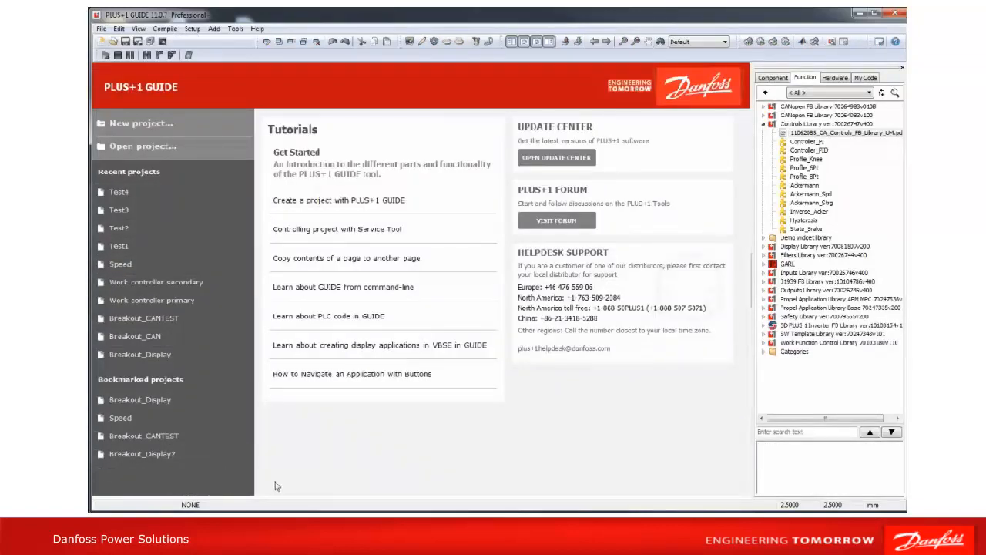
mouse_move(353, 327)
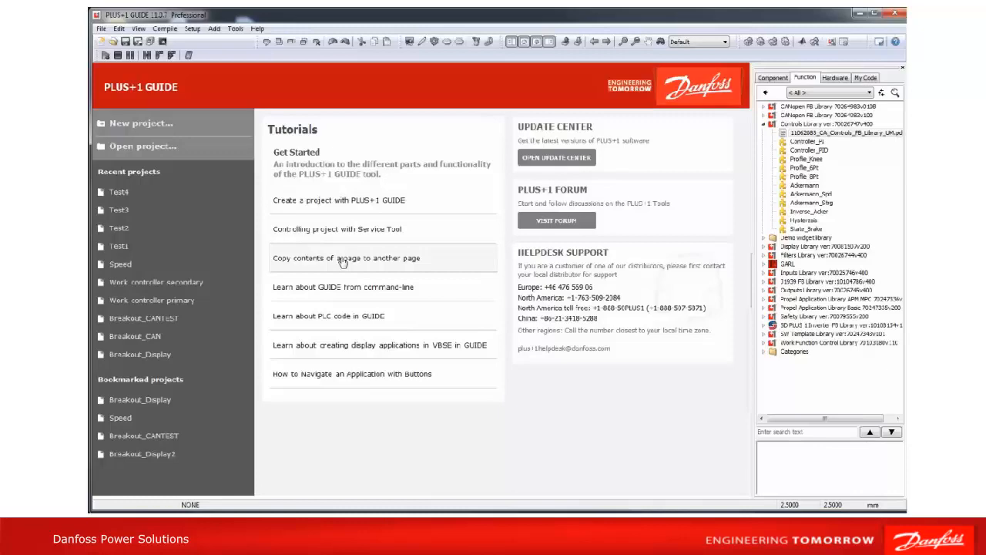
left_click(357, 259)
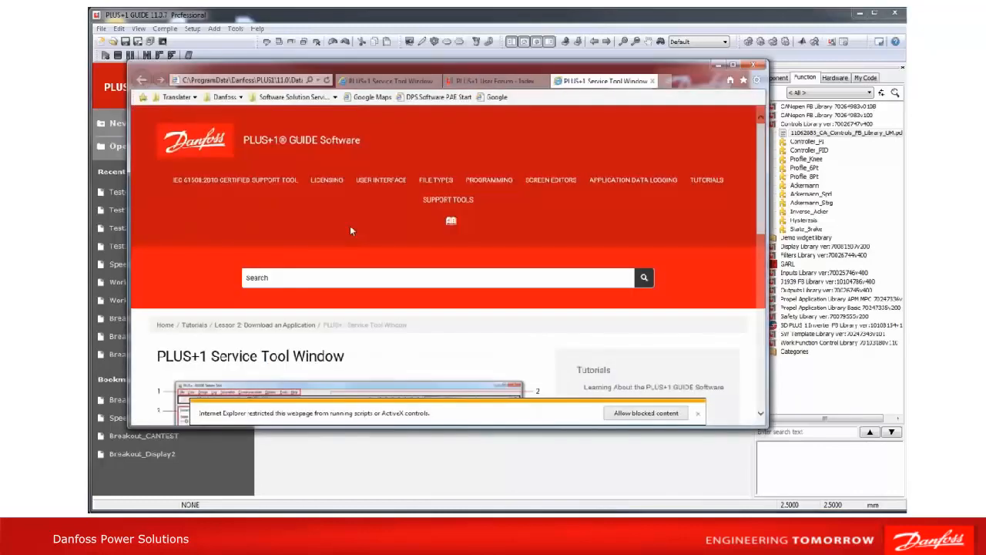
scroll("down", 3)
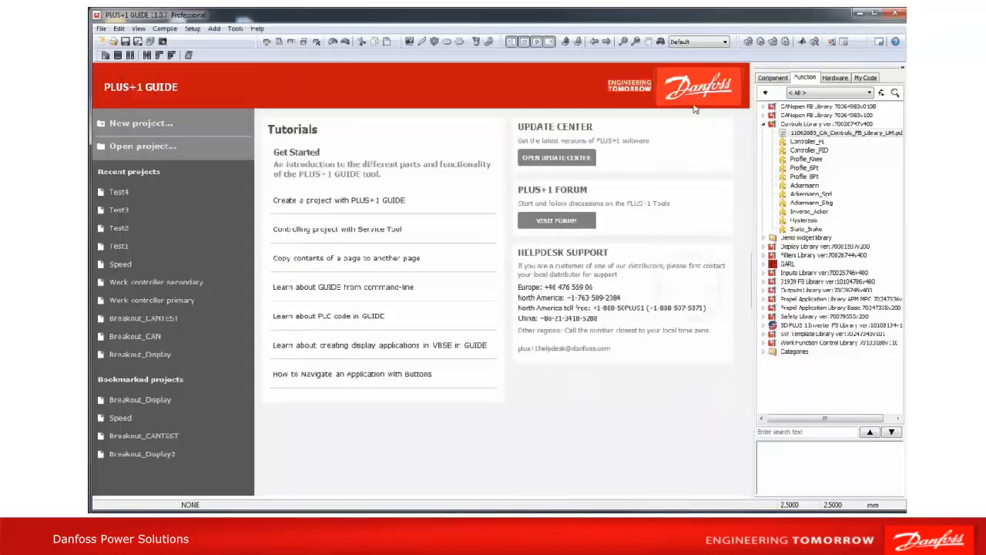
mouse_move(625, 144)
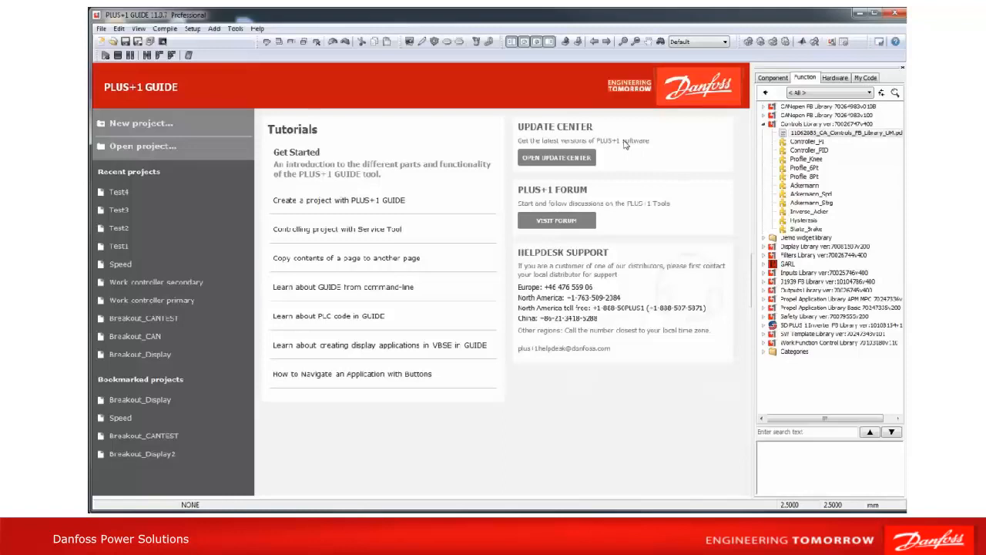
mouse_move(557, 161)
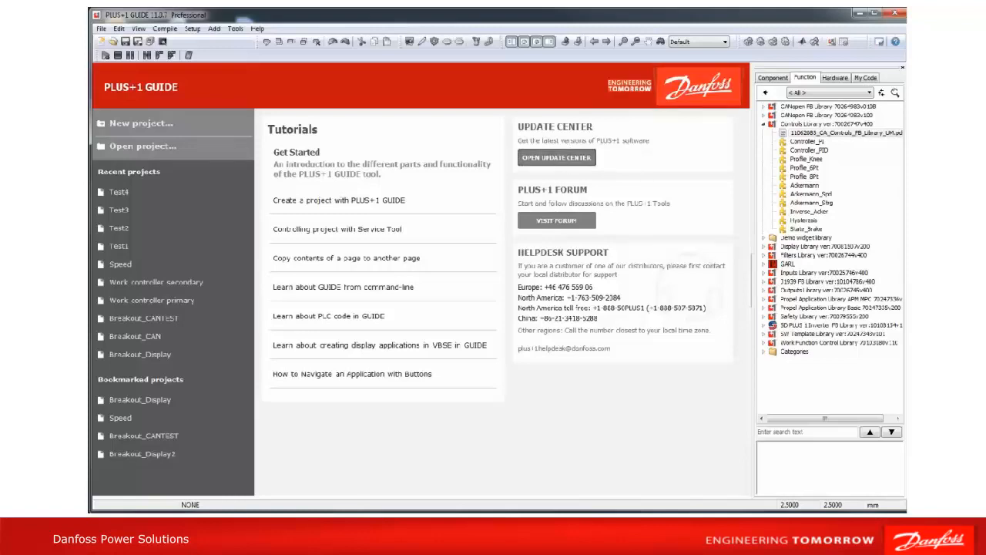
left_click(556, 157)
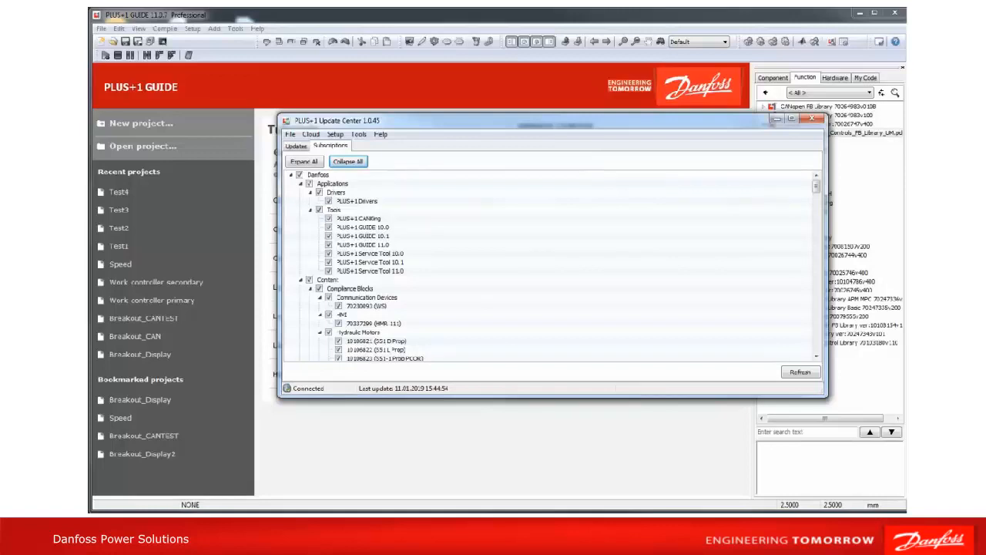
mouse_move(480, 464)
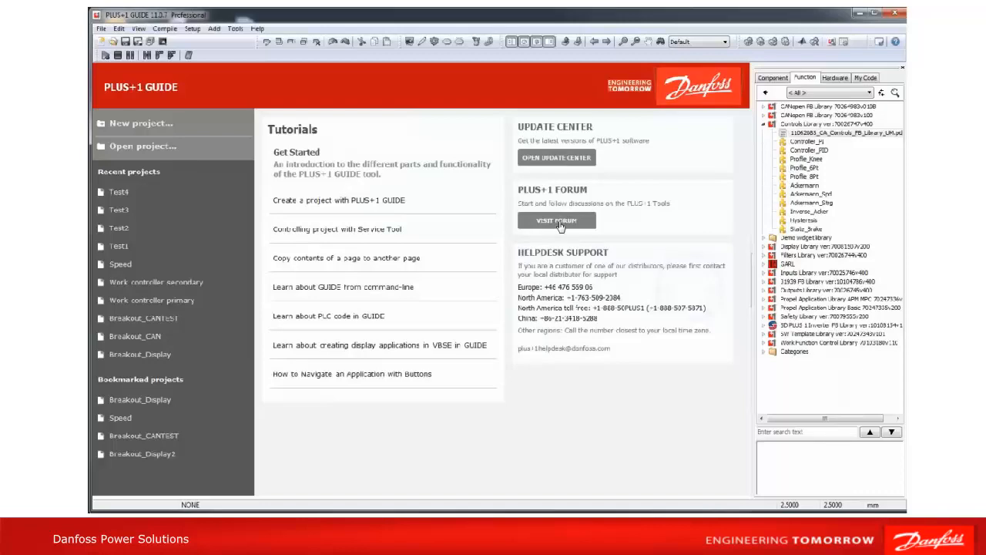
left_click(555, 220)
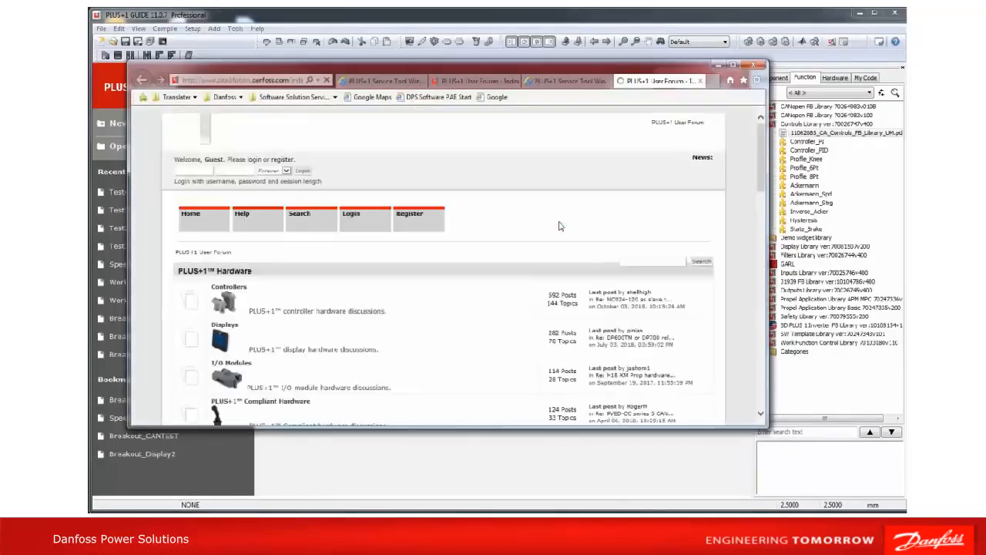
scroll("down", 3)
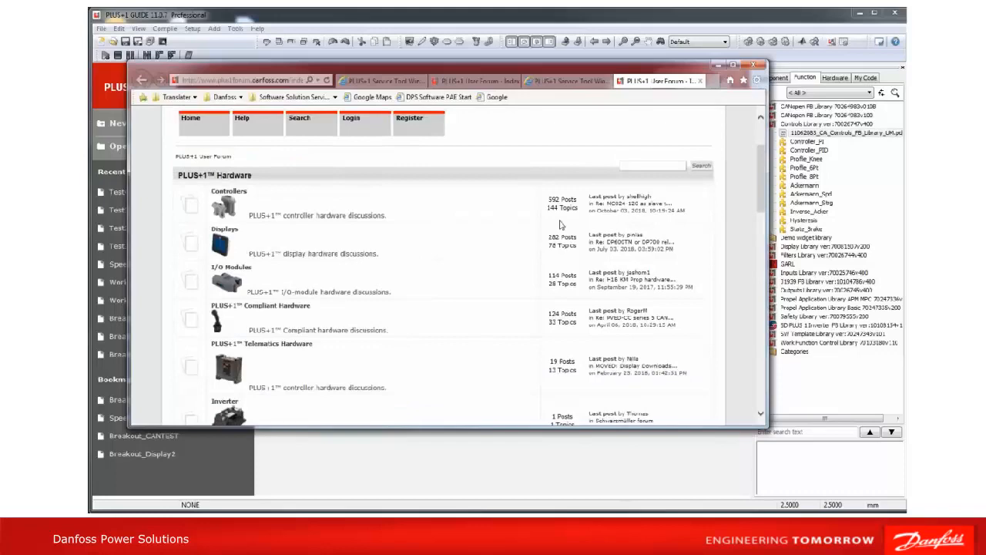
scroll("down", 3)
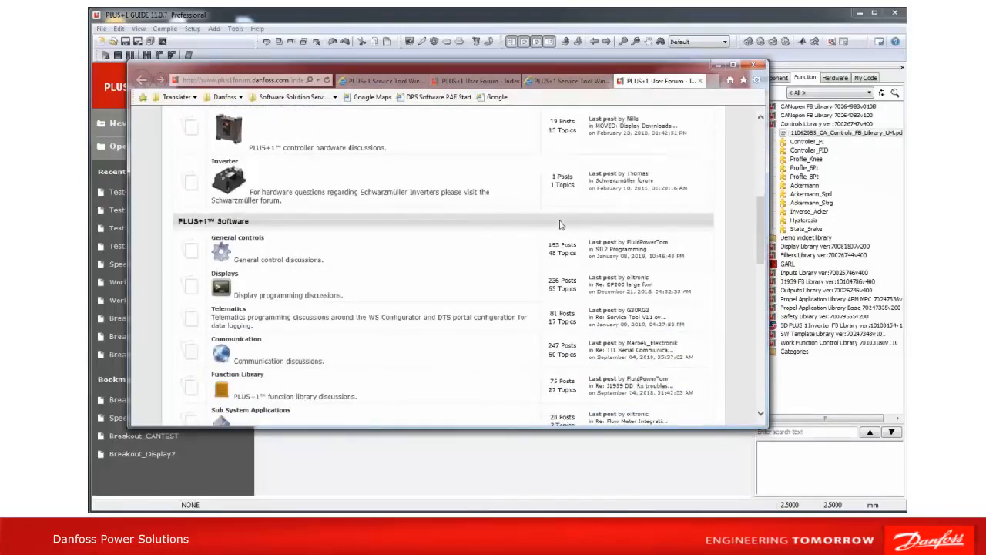
scroll("down", 3)
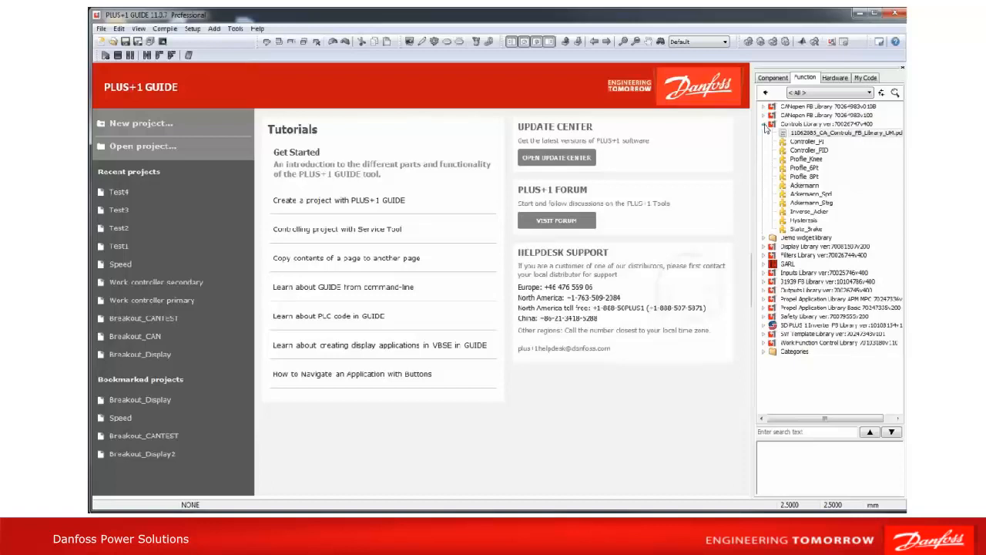
Step: Switch to the Hardware library tab and expand Programmable Hardware to controllers, displays and joysticks
left_click(772, 77)
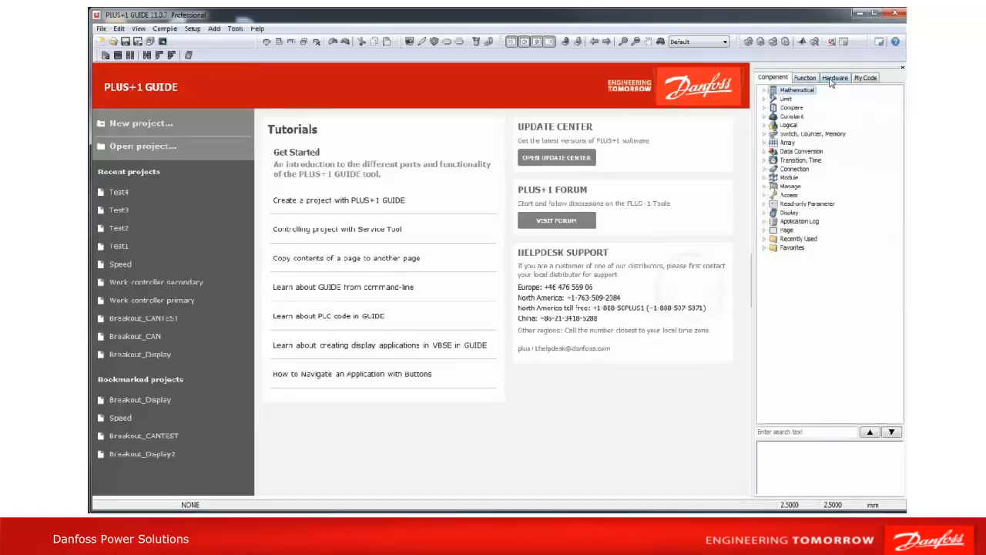
left_click(837, 77)
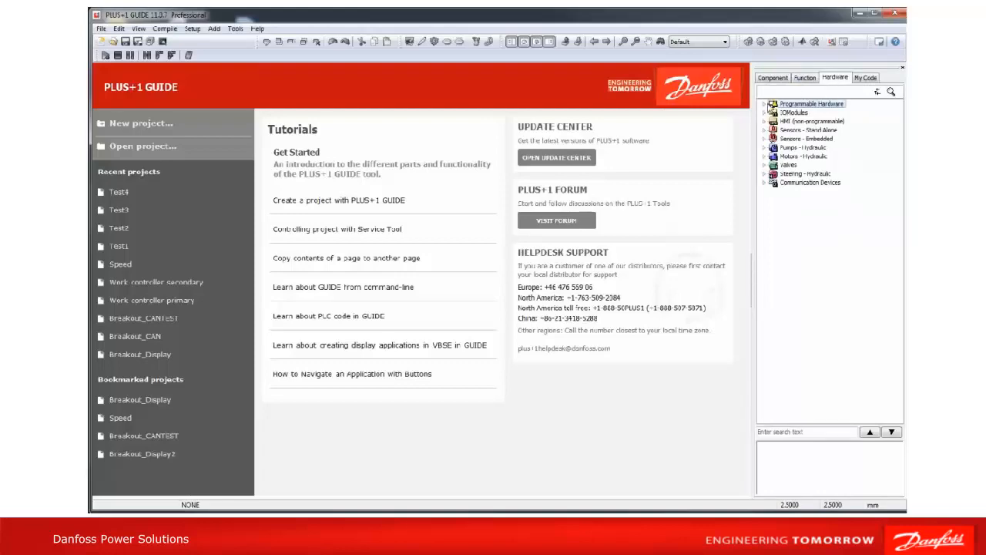
left_click(768, 102)
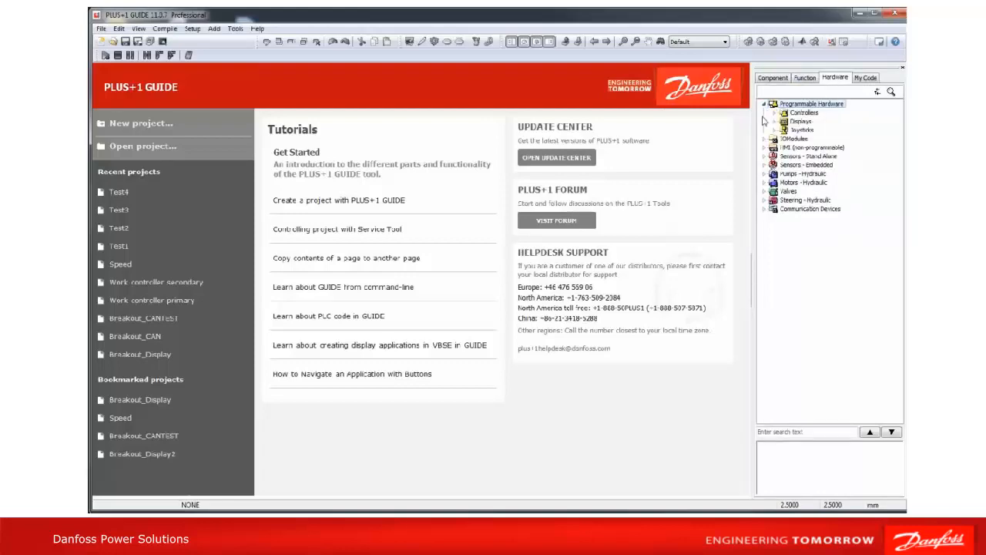